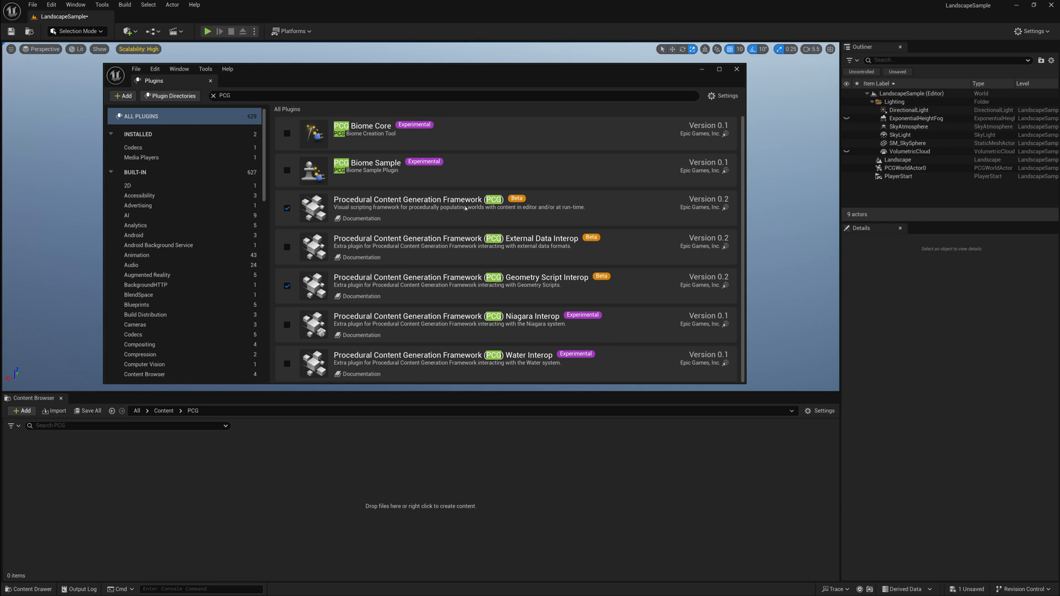
mouse_move(699, 80)
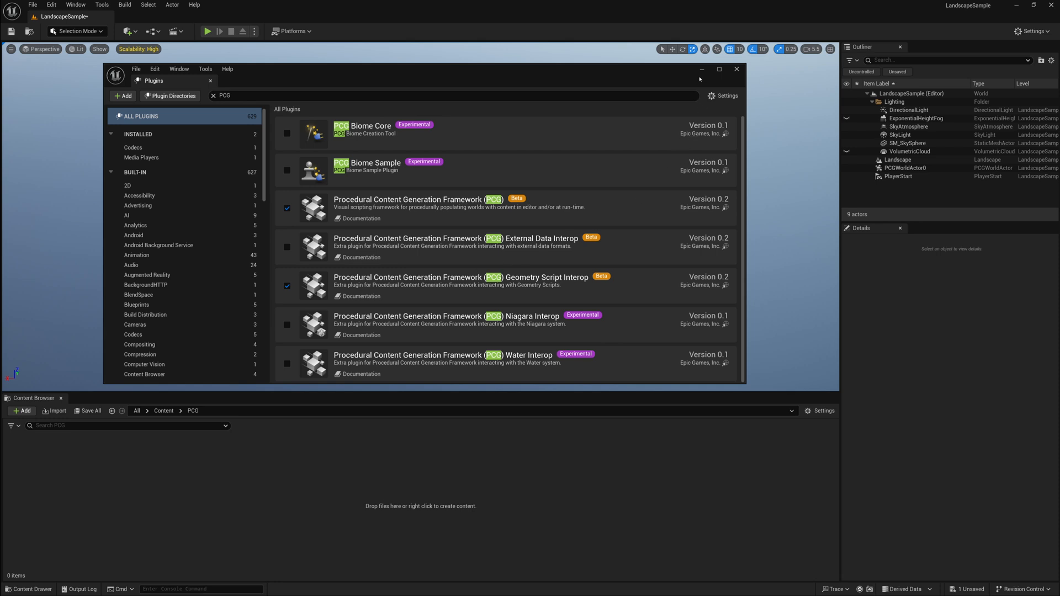
Add a PCG Volume at the origin and scale it to 1024 × 1024 × 512
left_click(127, 31)
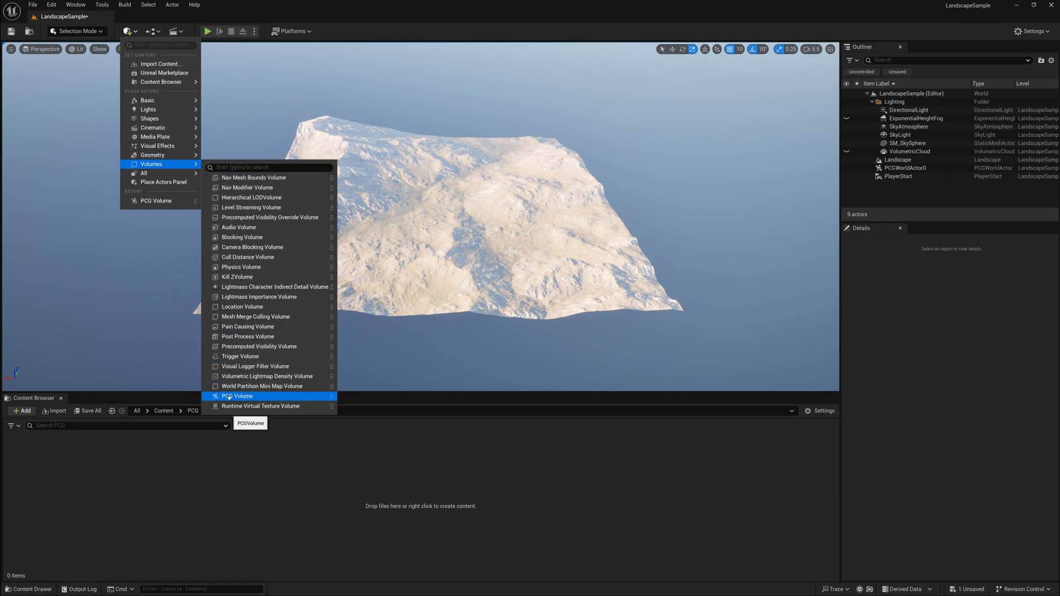
left_click(237, 396)
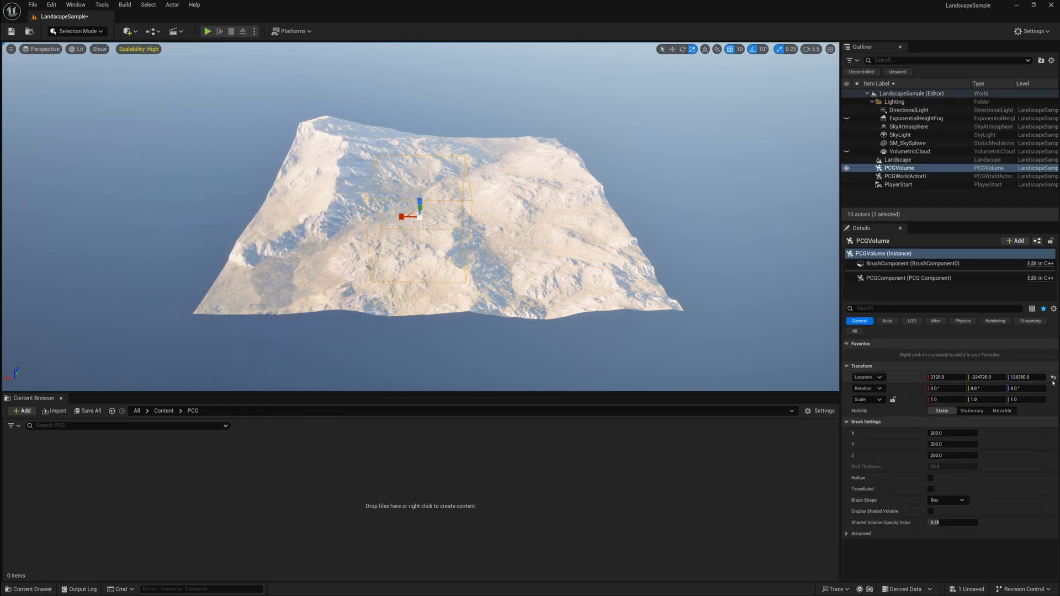
mouse_move(1054, 378)
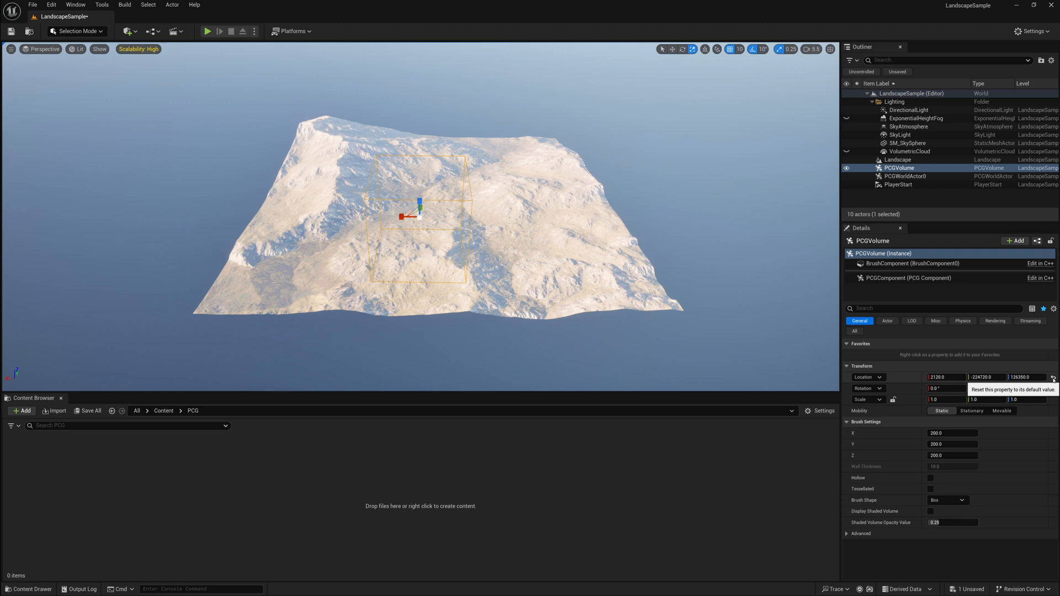
left_click(1053, 378)
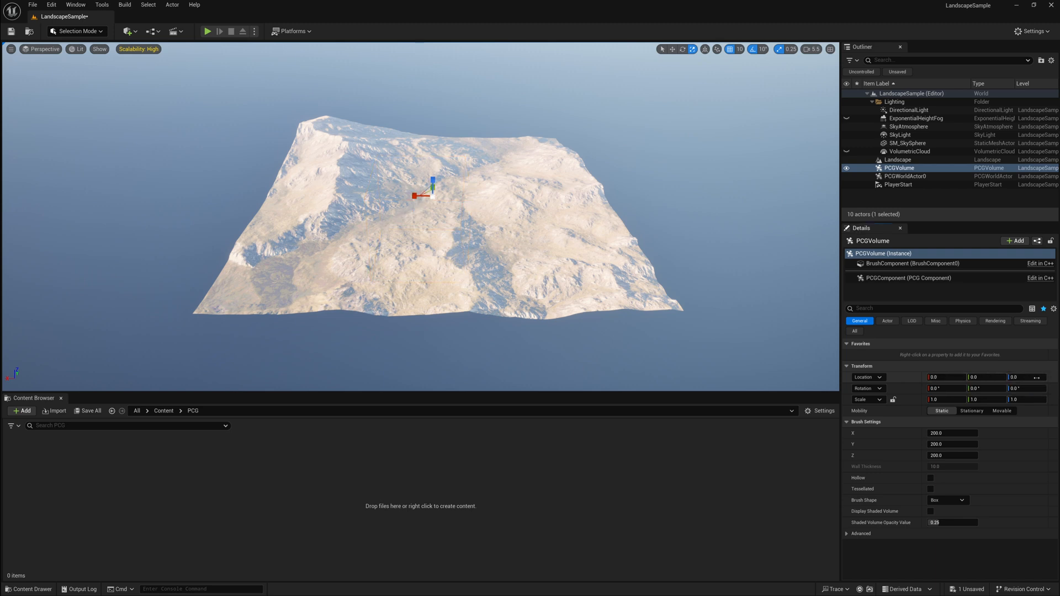
left_click(943, 400)
type("1024")
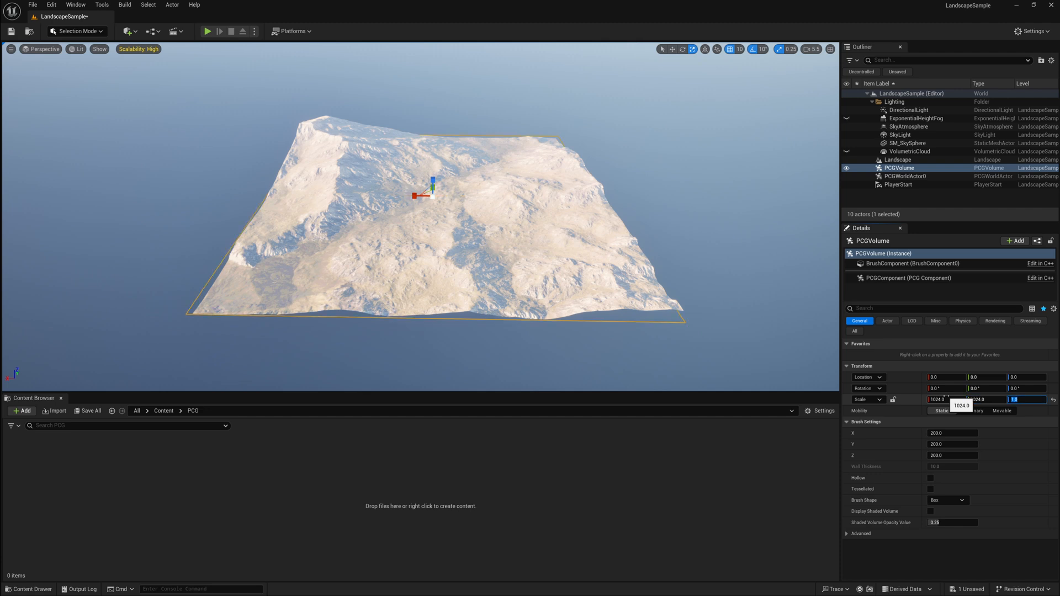
type("512")
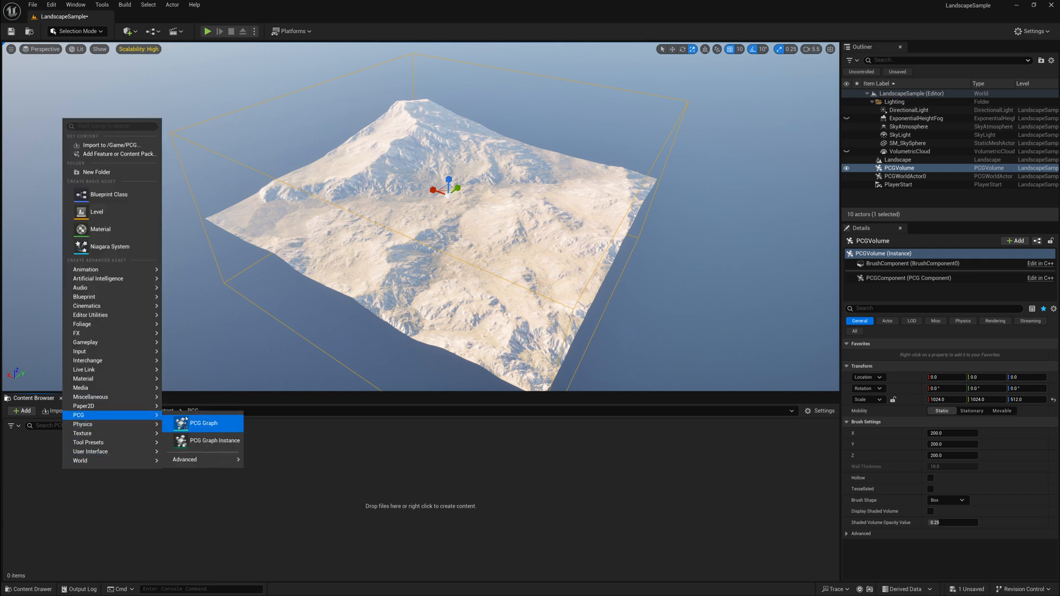
Create a new PCG Graph asset named PCG_Isolines in the PCG folder
left_click(203, 423)
type("PCG_Isolines")
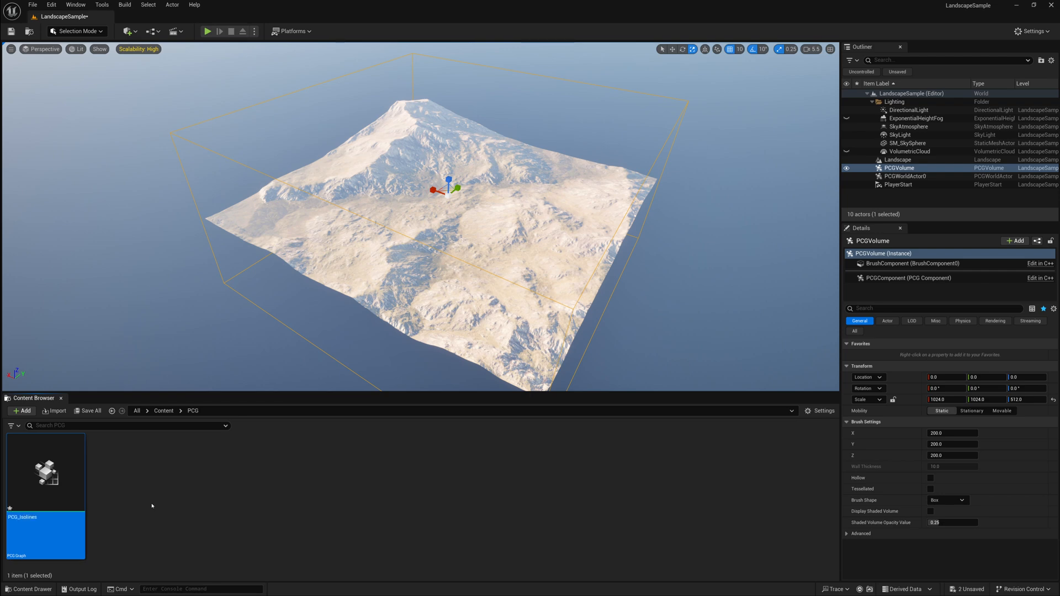
Build the chain Get Landscape Data → Elevation Isolines → Static Mesh Spawner in PCG_Isolines
double_click(46, 475)
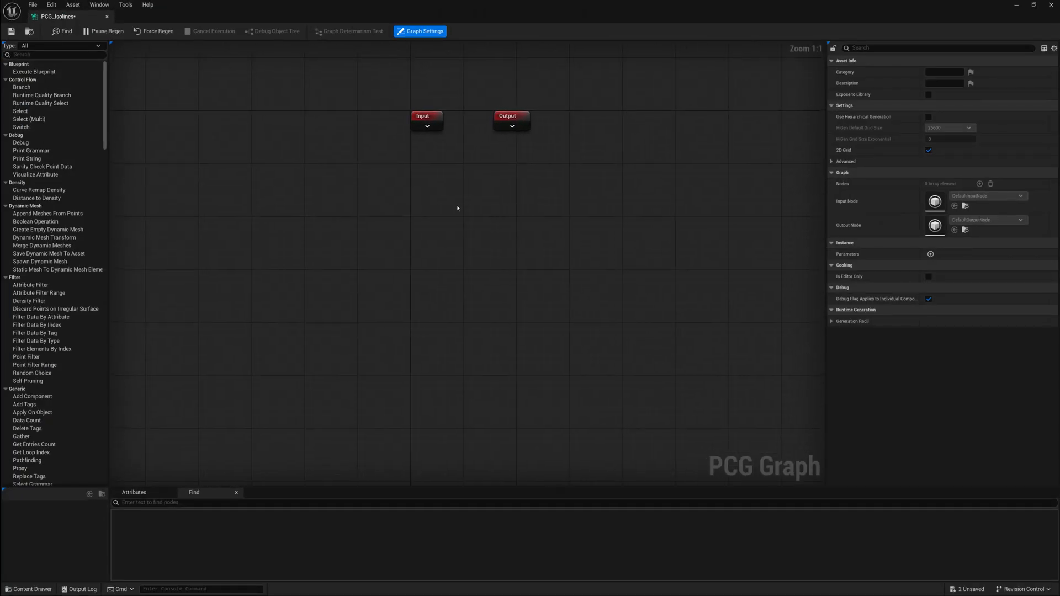
mouse_move(281, 293)
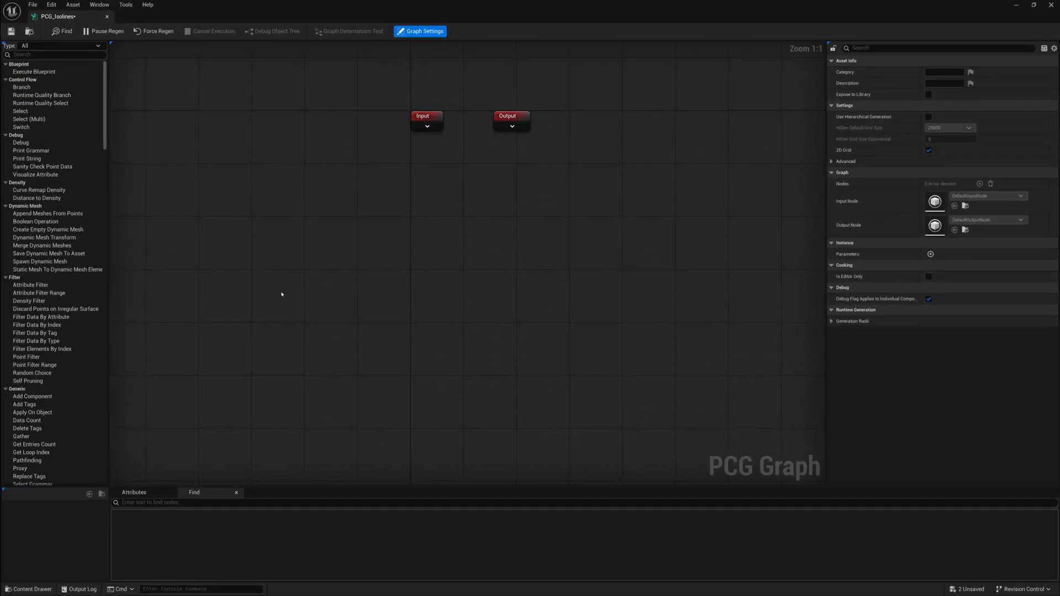
type("Get Land")
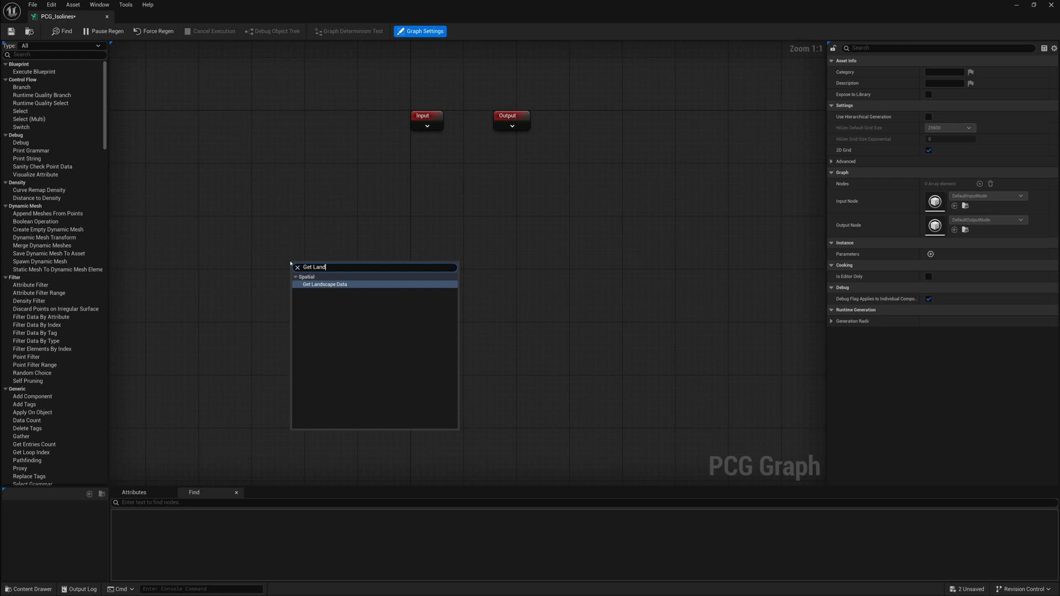
left_click(325, 284)
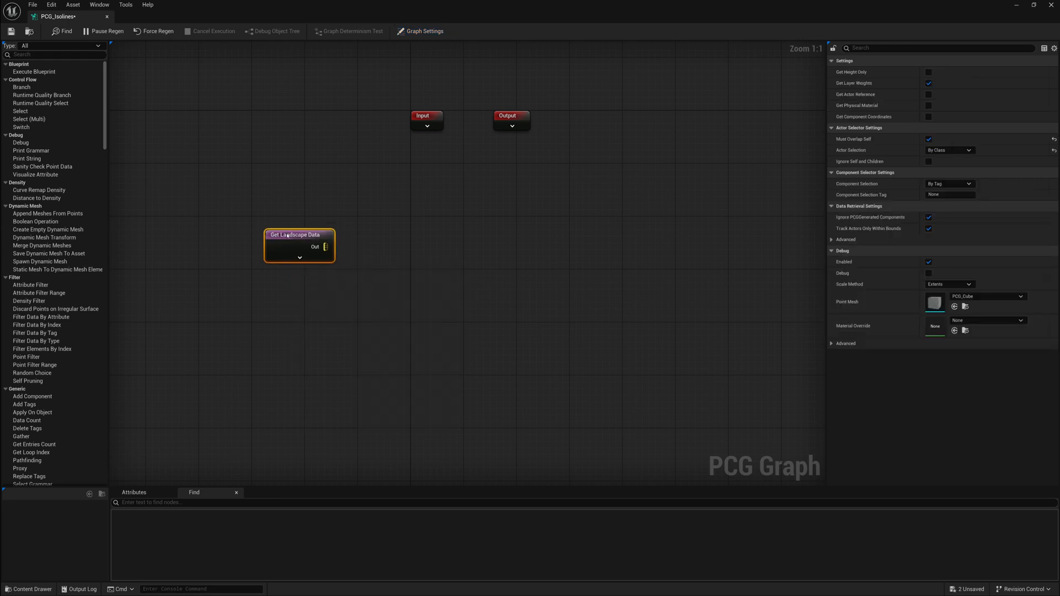
mouse_move(325, 247)
type("Elev")
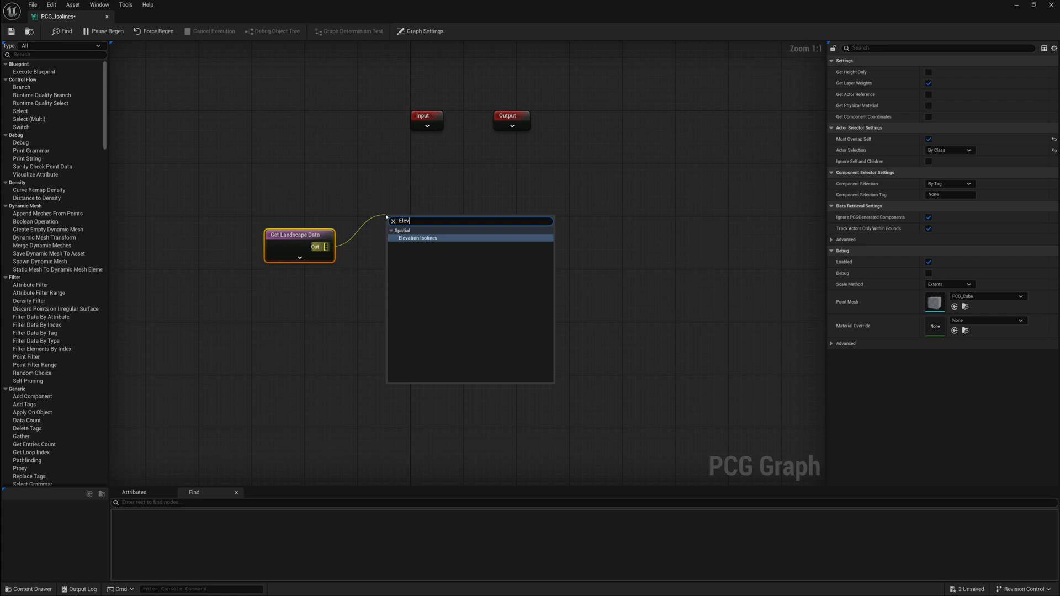
left_click(418, 238)
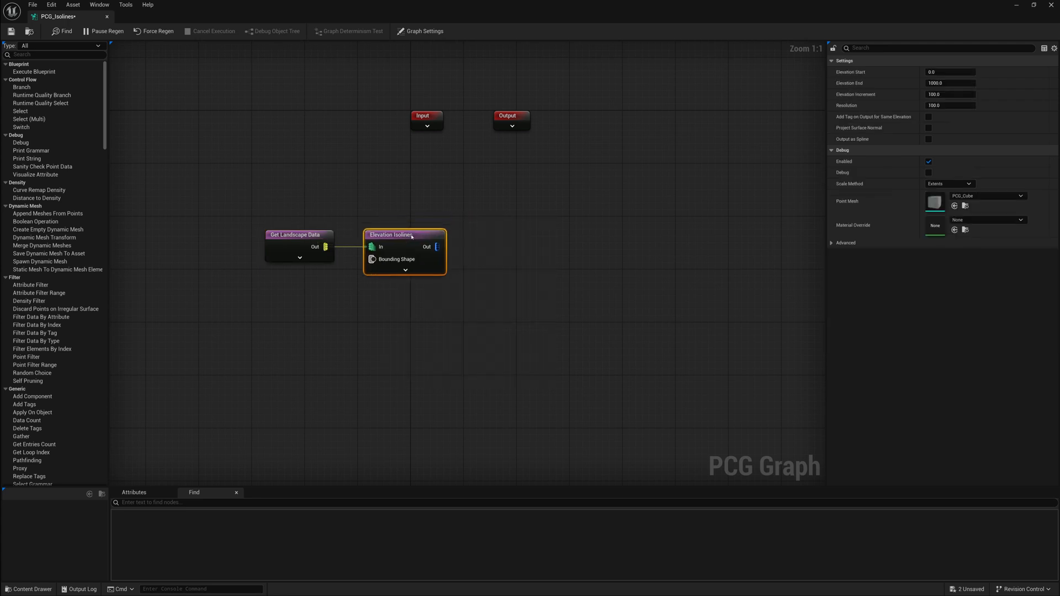
mouse_move(438, 248)
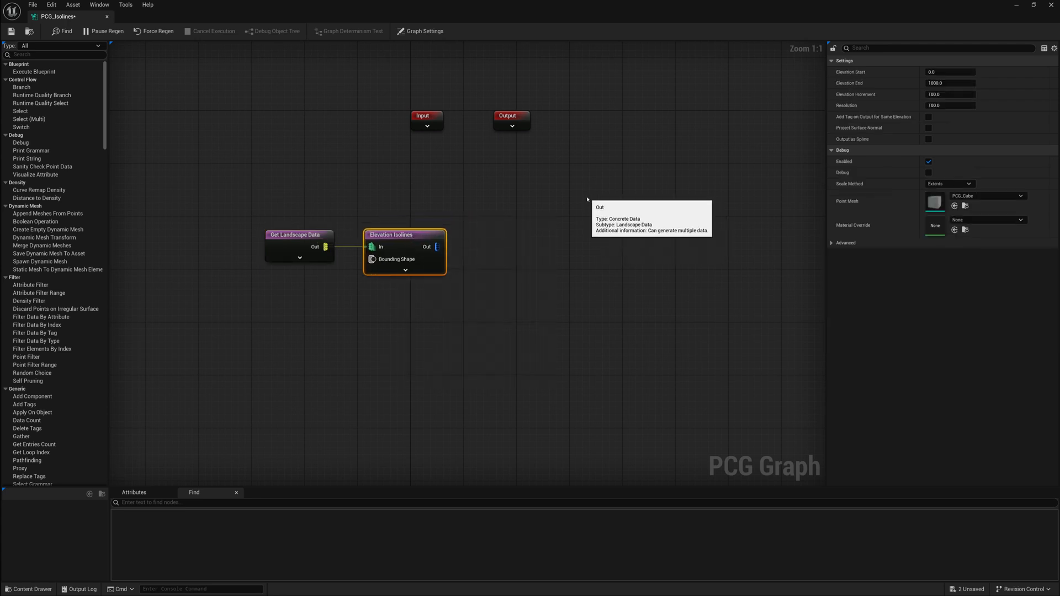
mouse_move(474, 239)
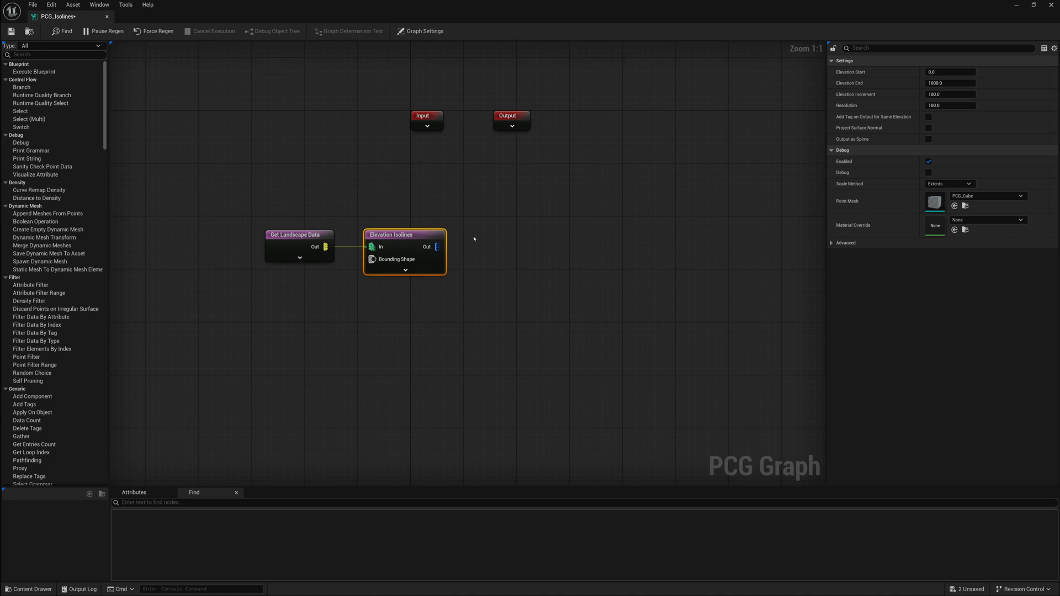
type("Sta")
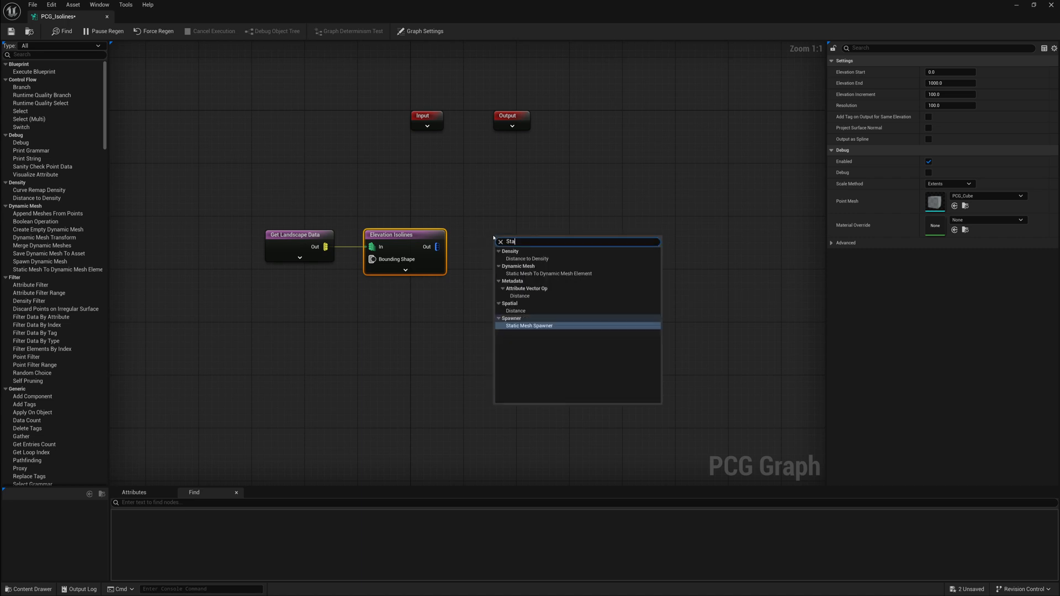
left_click(528, 325)
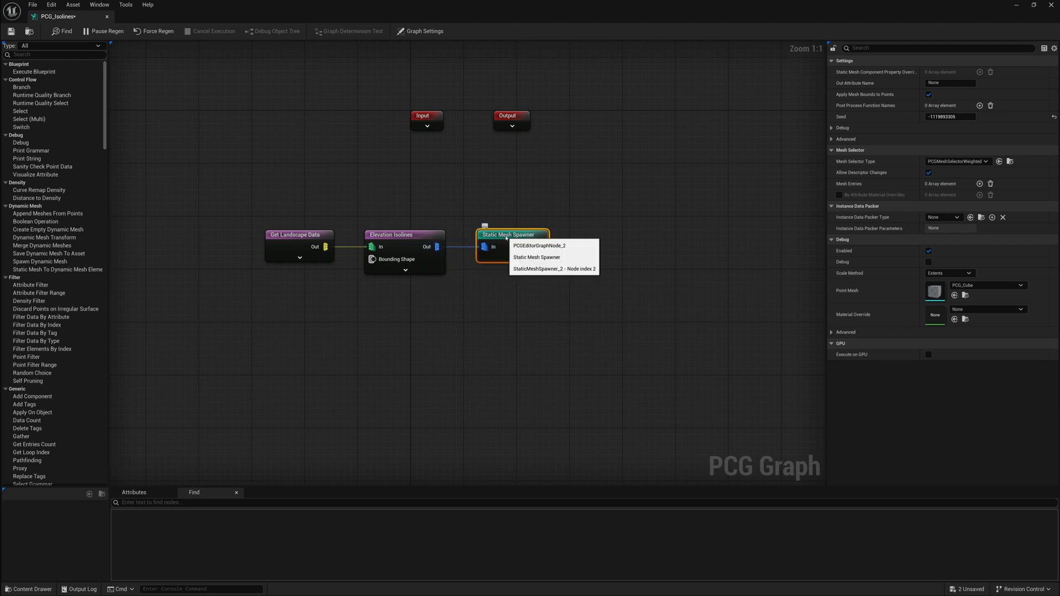
Give the Static Mesh Spawner one mesh entry using the SM_Cube mesh
left_click(513, 234)
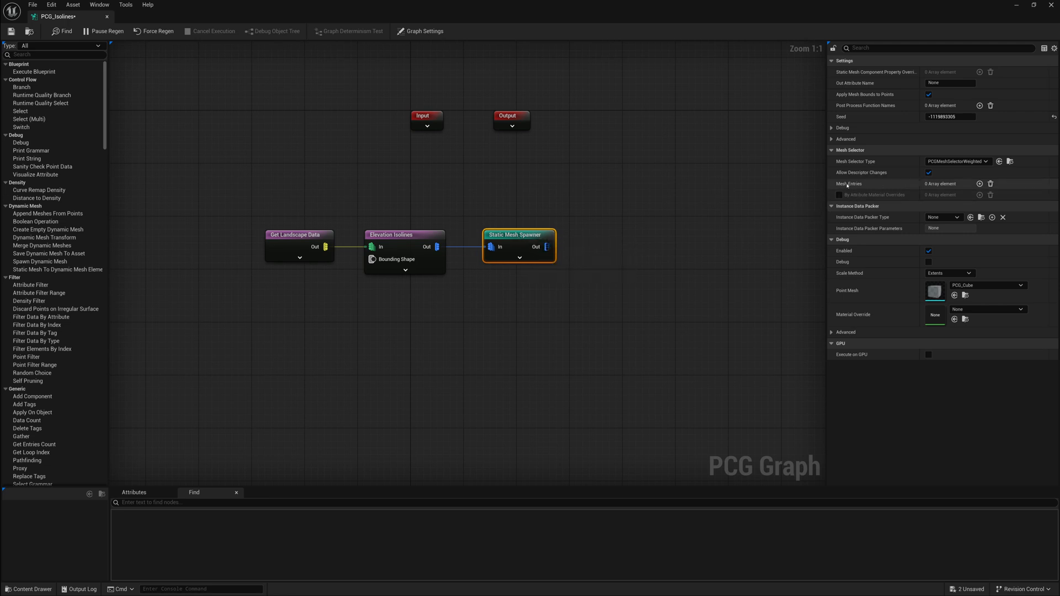
mouse_move(962, 193)
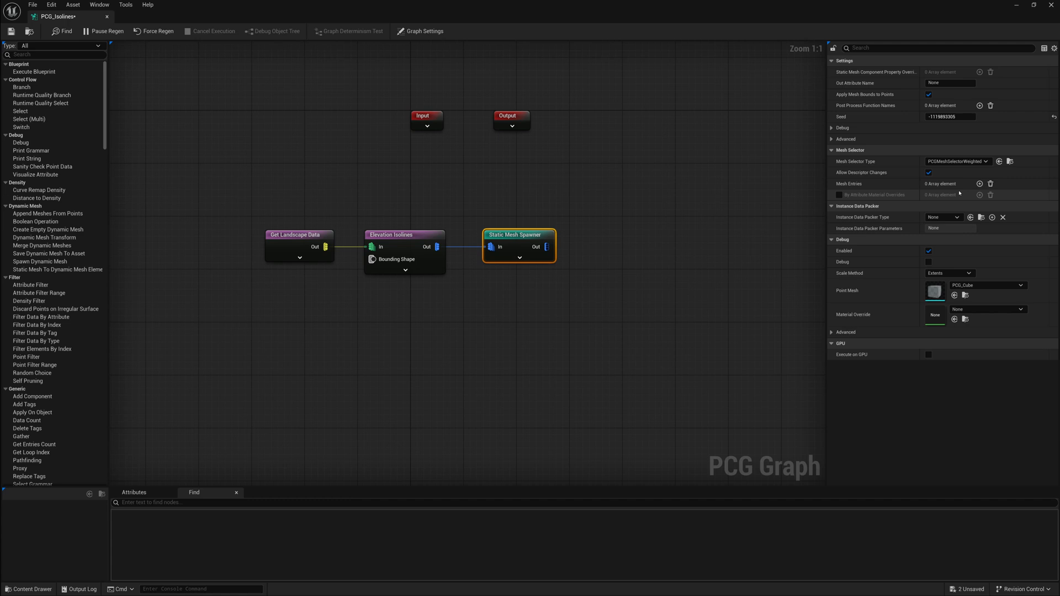
left_click(977, 183)
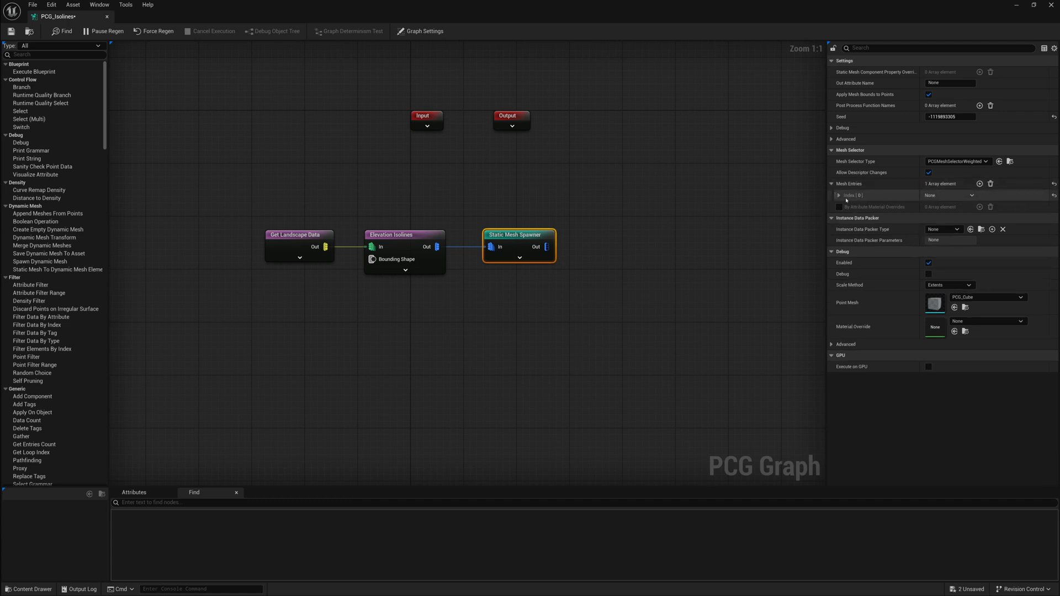
left_click(840, 195)
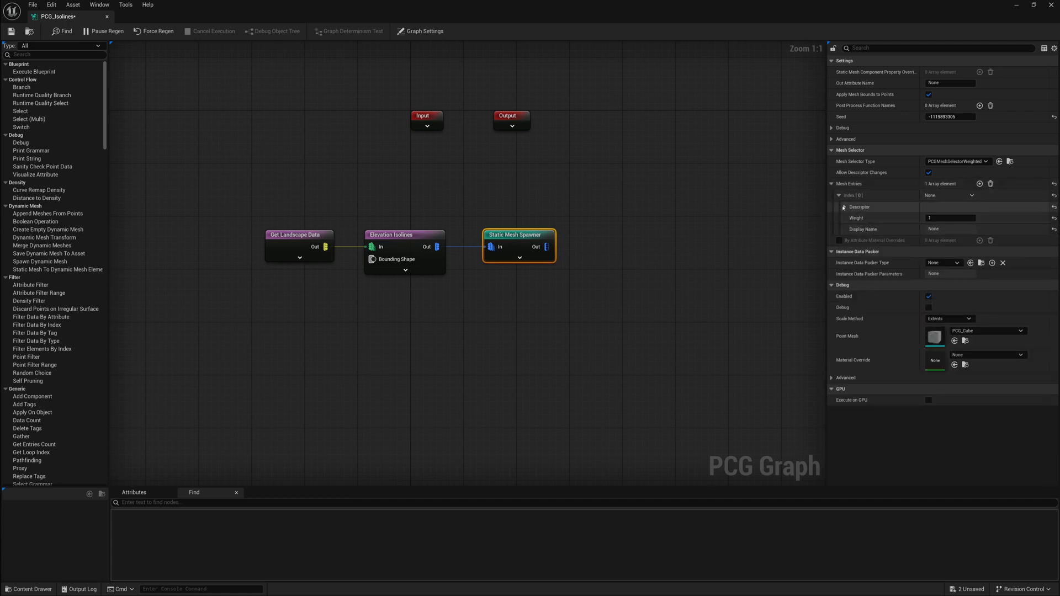
left_click(985, 240)
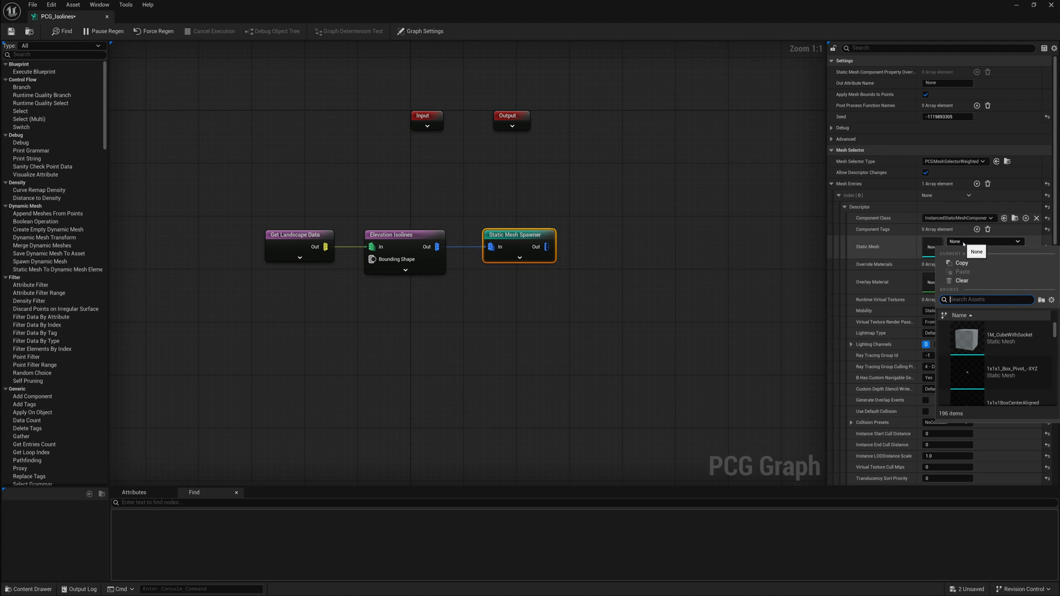
type("Cube")
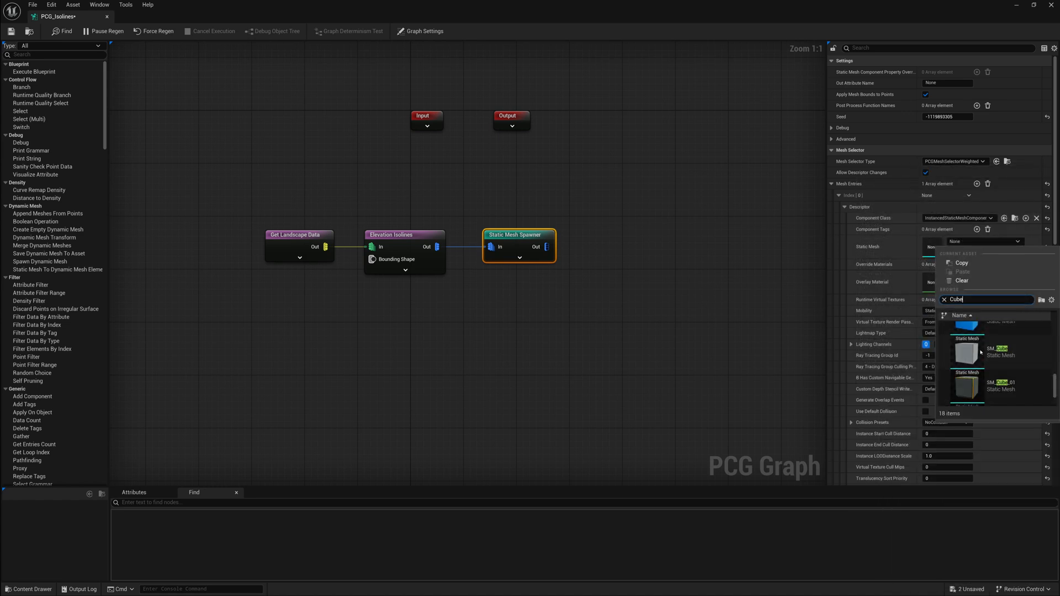
mouse_move(974, 343)
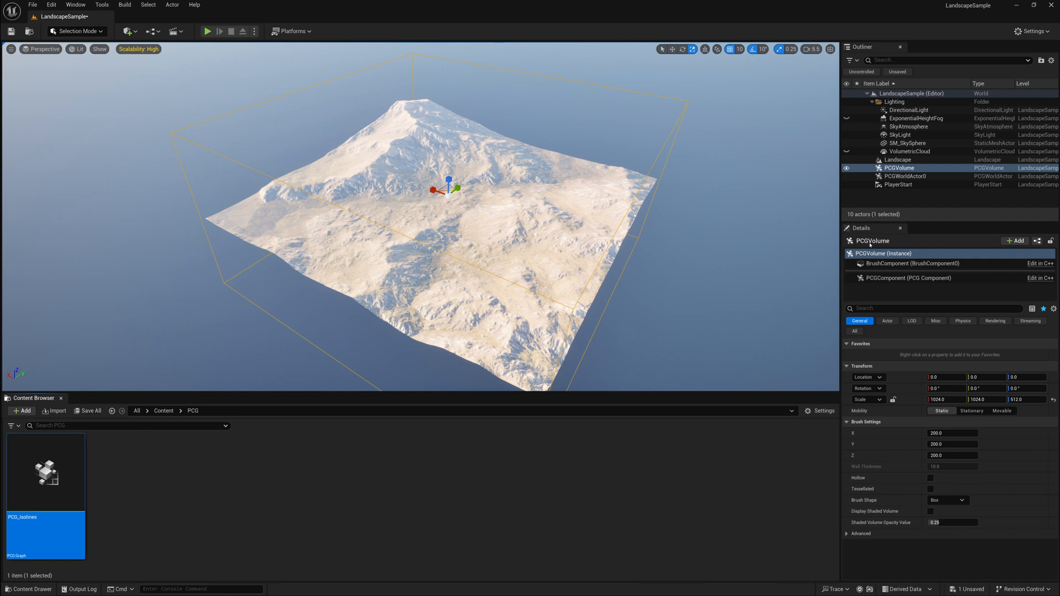
Assign PCG_Isolines as the graph of the volume's PCG component
left_click(908, 278)
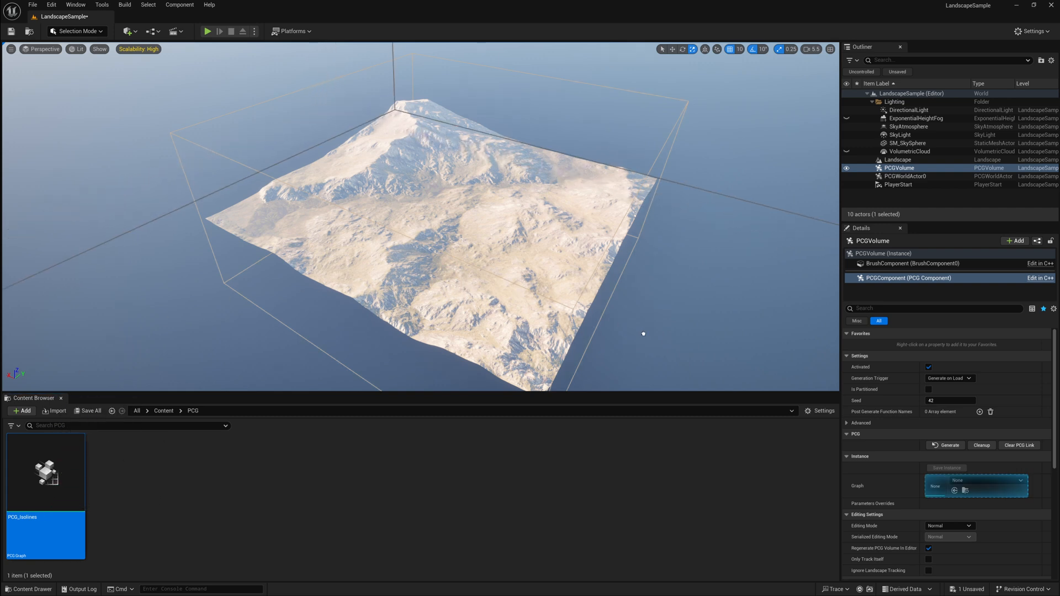
left_click_drag(45, 472, 943, 497)
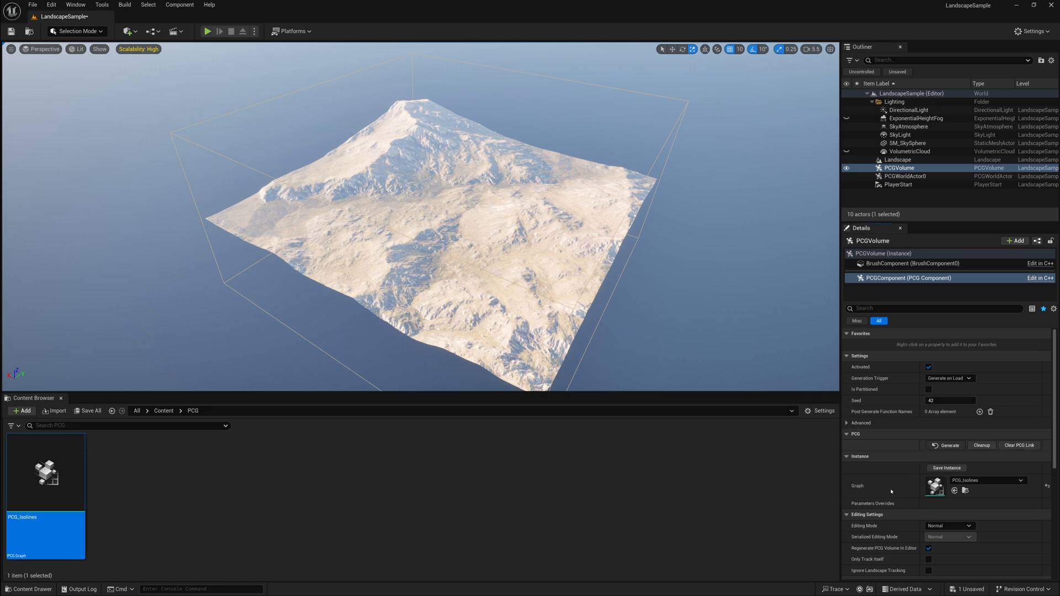
mouse_move(66, 506)
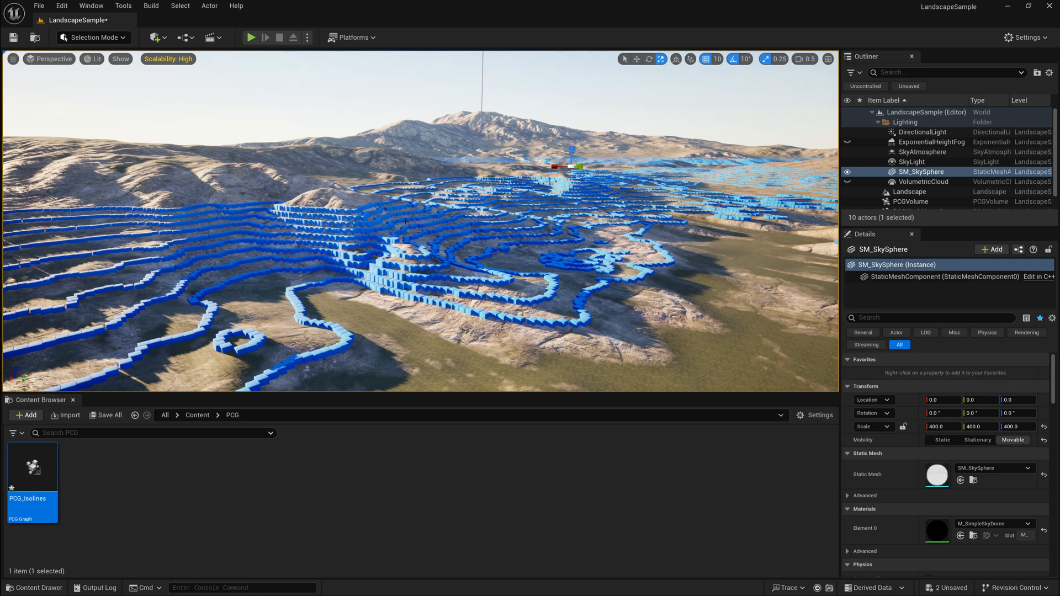
mouse_move(342, 206)
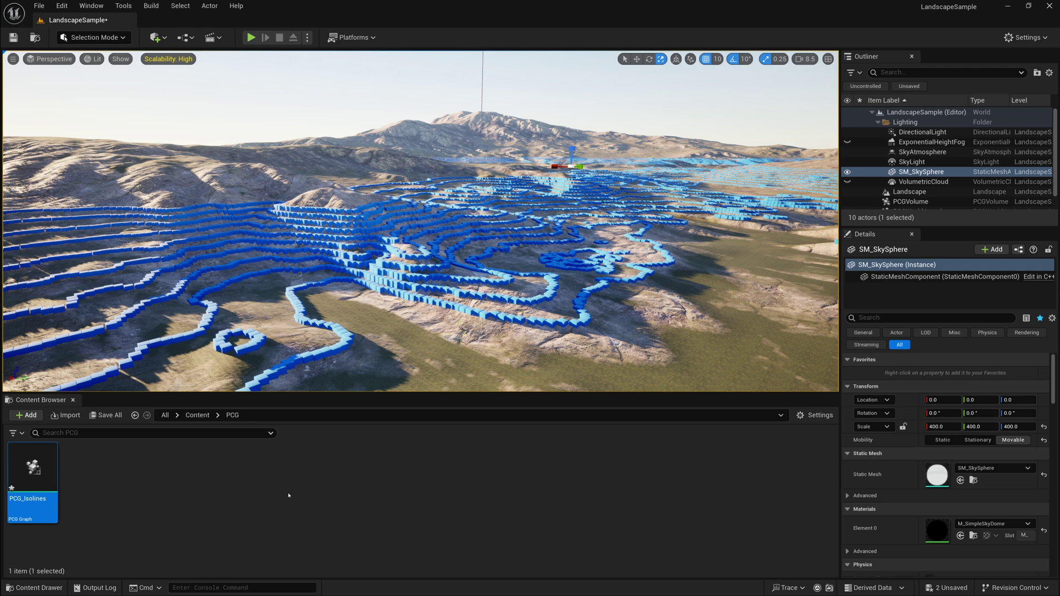
mouse_move(32, 472)
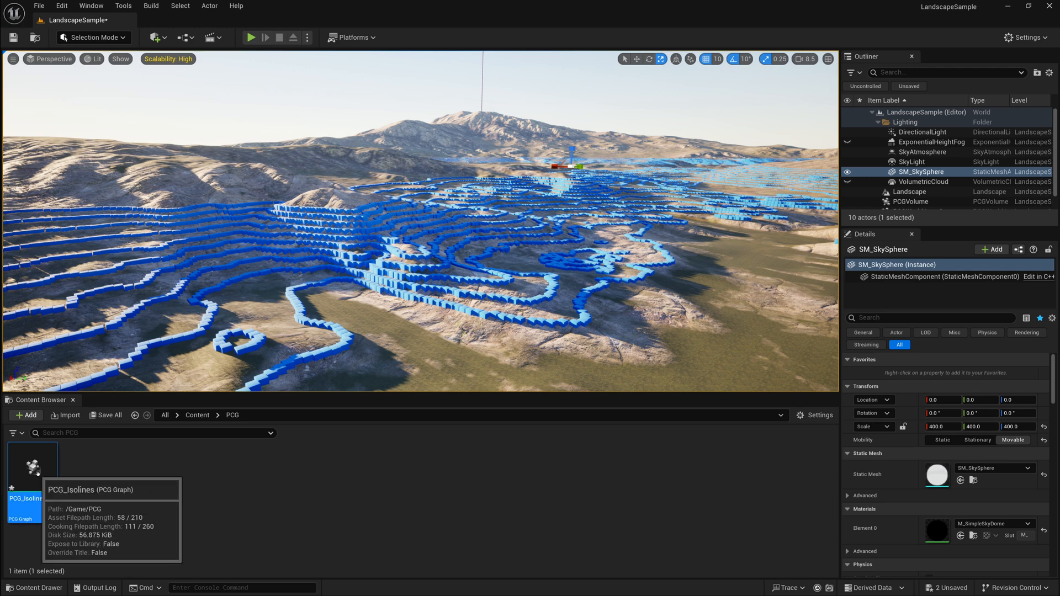
Reopen the PCG_Isolines graph to edit the Elevation Isolines node
double_click(32, 467)
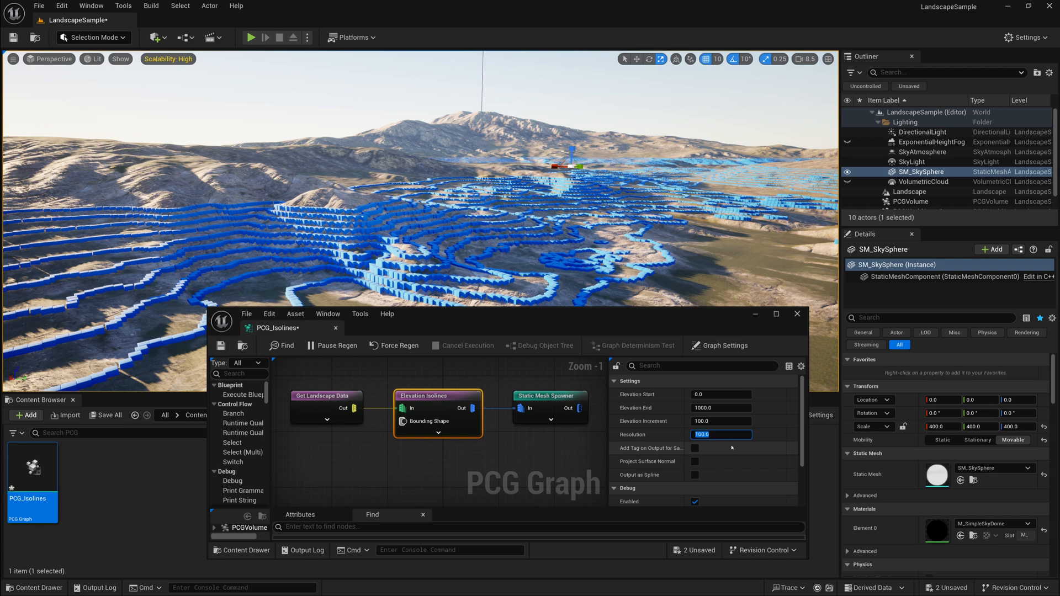
Set Elevation Isolines resolution 1500, elevation end 5000 and increment 500
type("500.0")
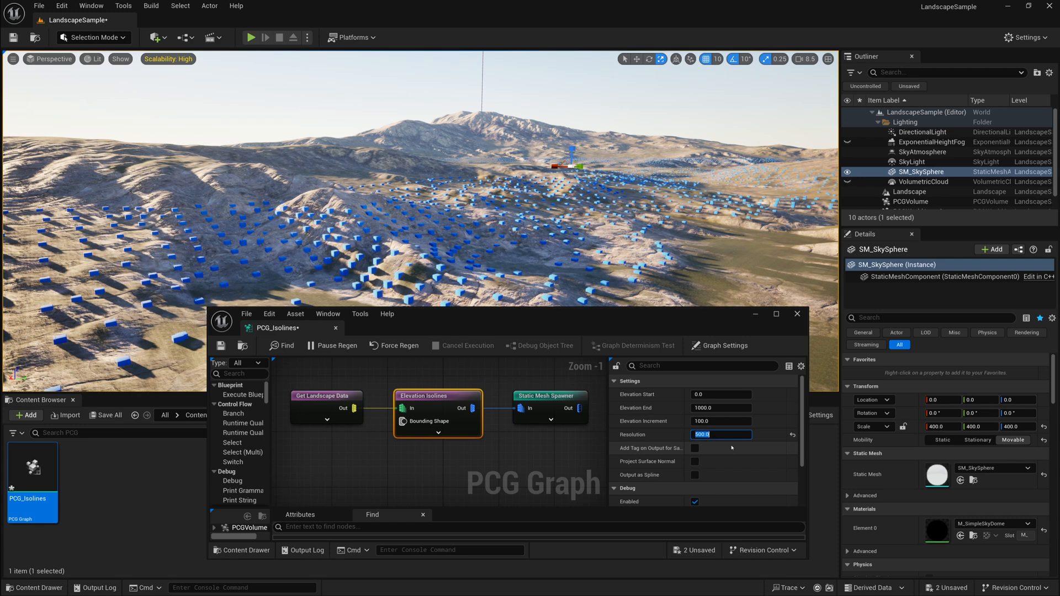
type("150")
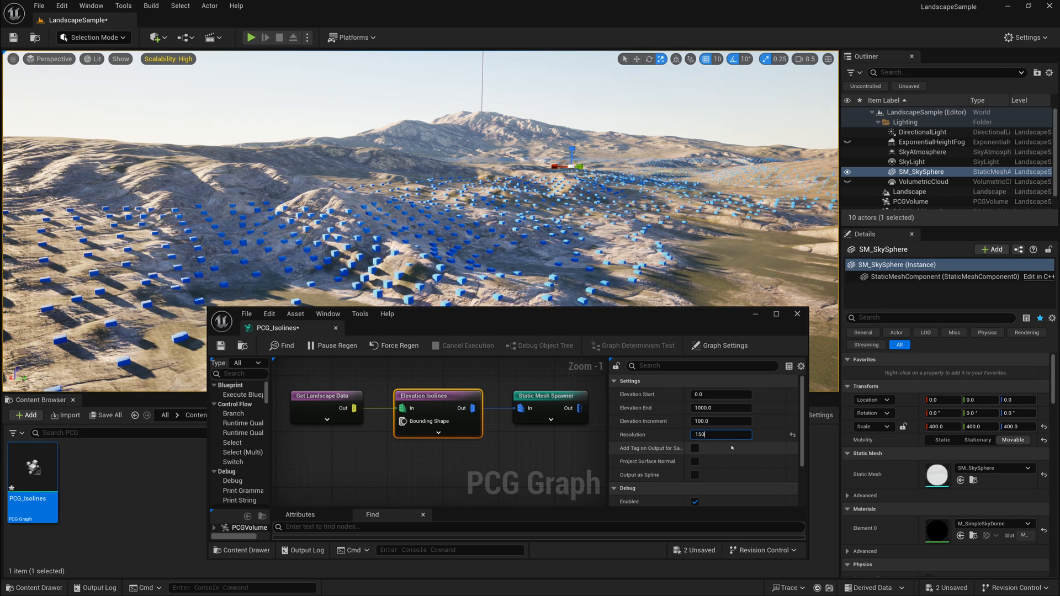
type("1500.0")
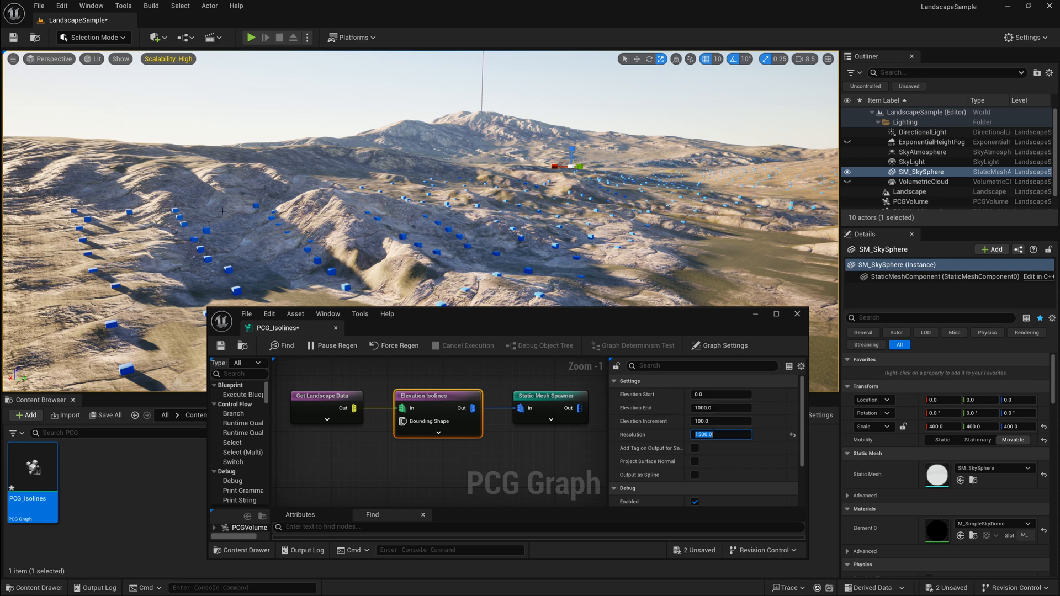
left_click(721, 408)
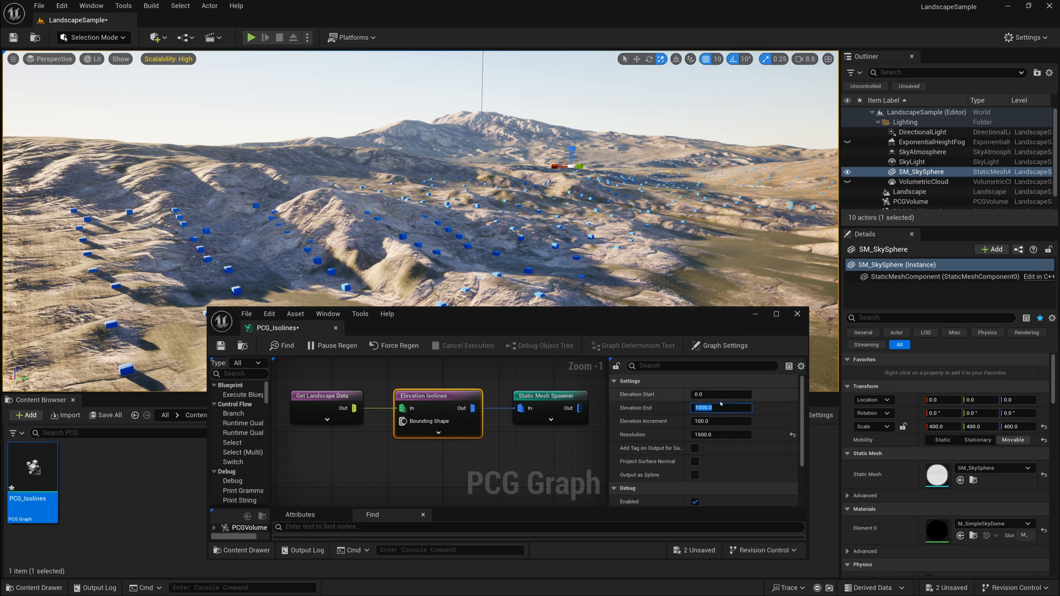
type("5000")
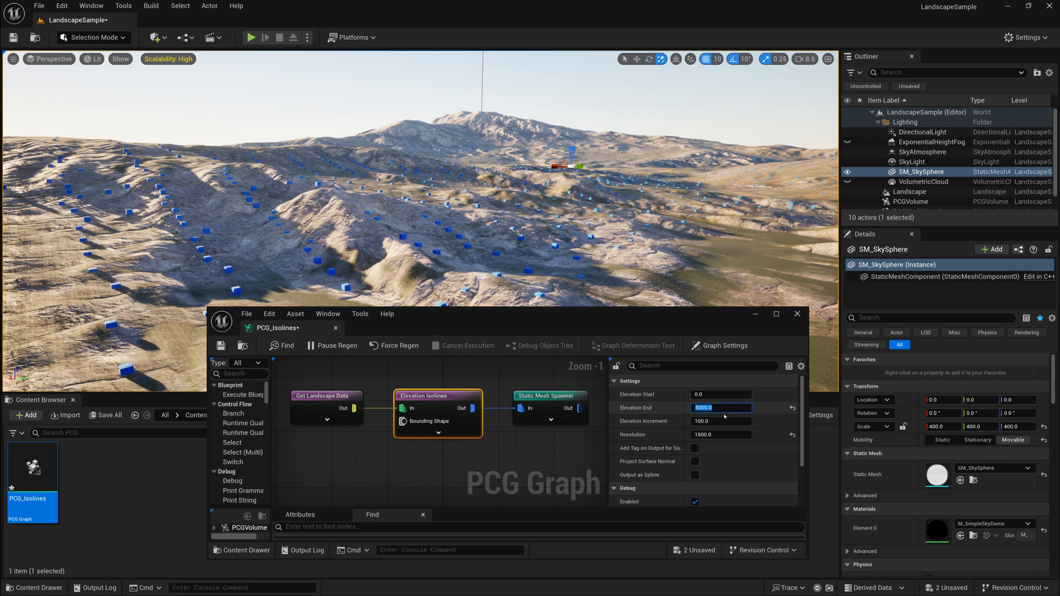
left_click(720, 421)
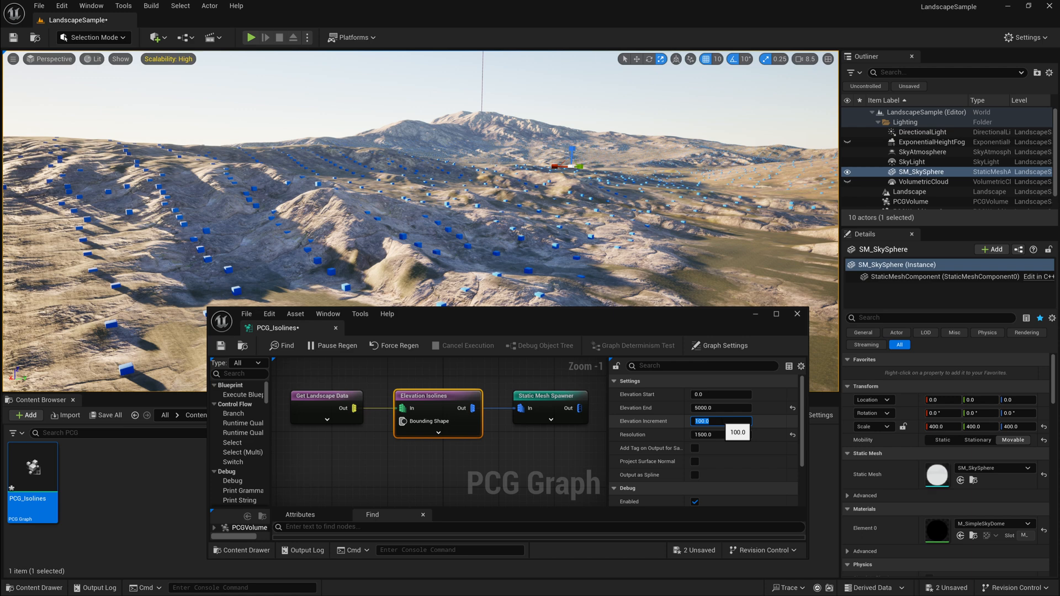
type("500.0")
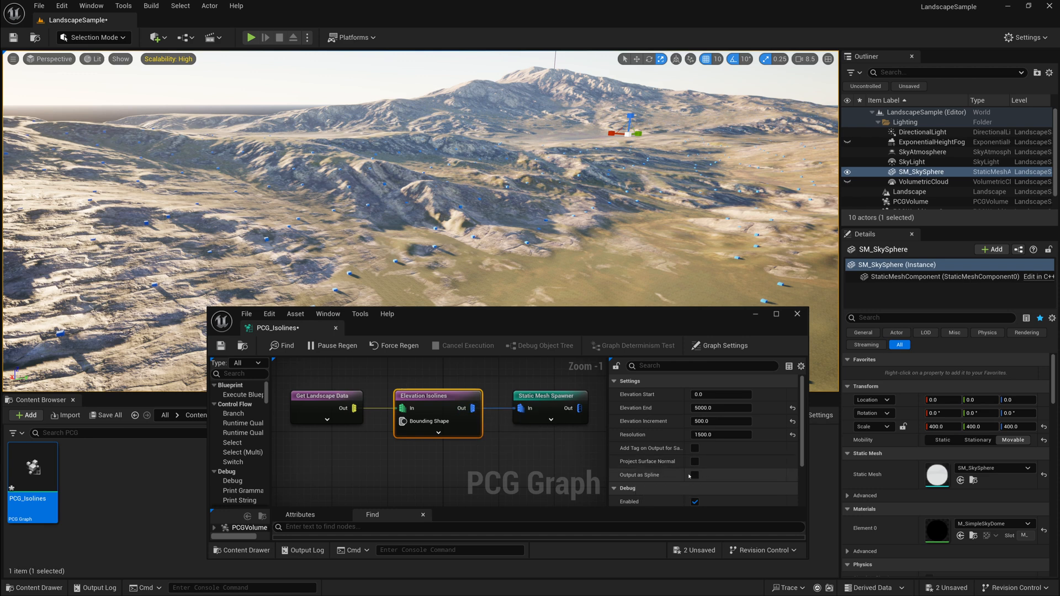
Enable Output as Spline on Elevation Isolines and set resolution to 2500
left_click(695, 475)
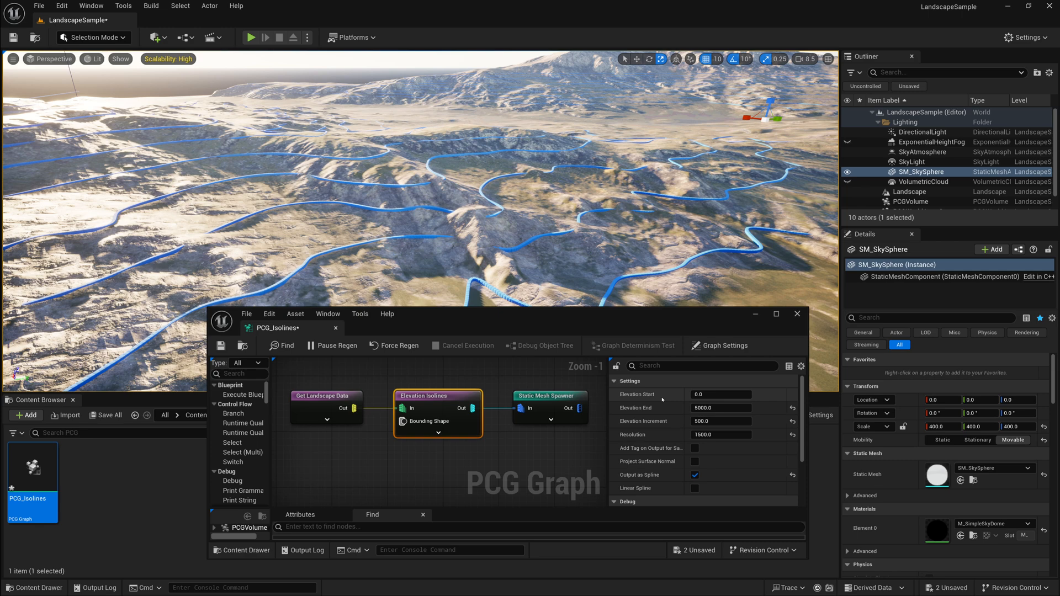
mouse_move(534, 274)
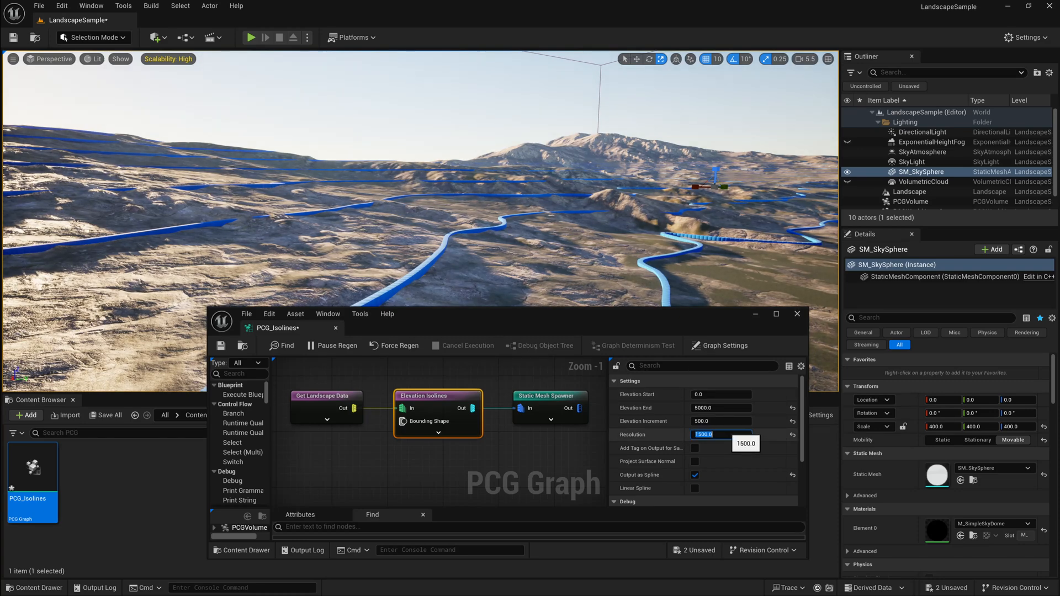
type("2500")
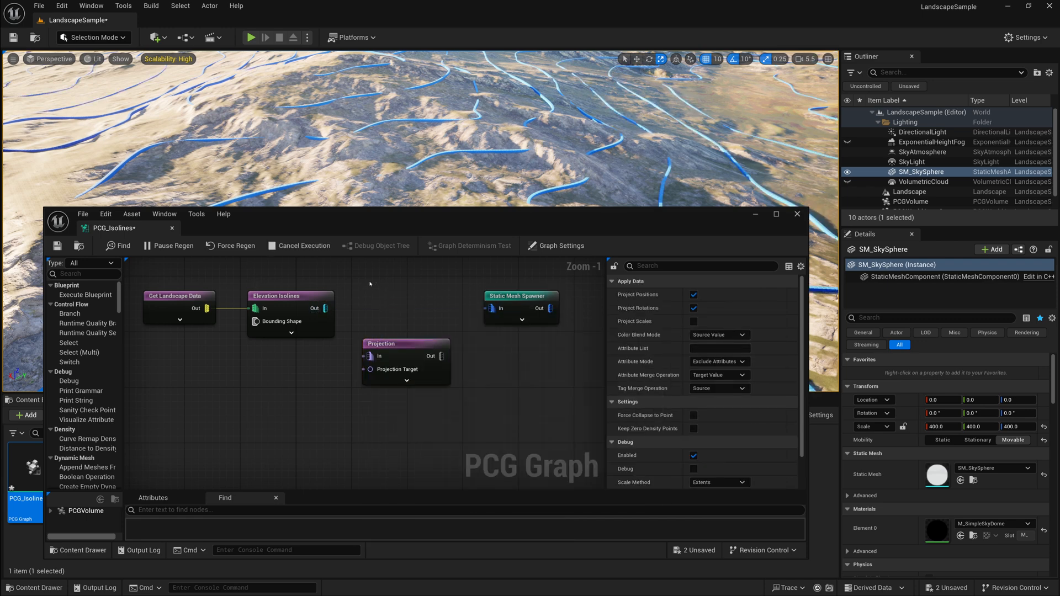
Route isolines through a Projection onto landscape data before the spawner, then close the graph
left_click(562, 245)
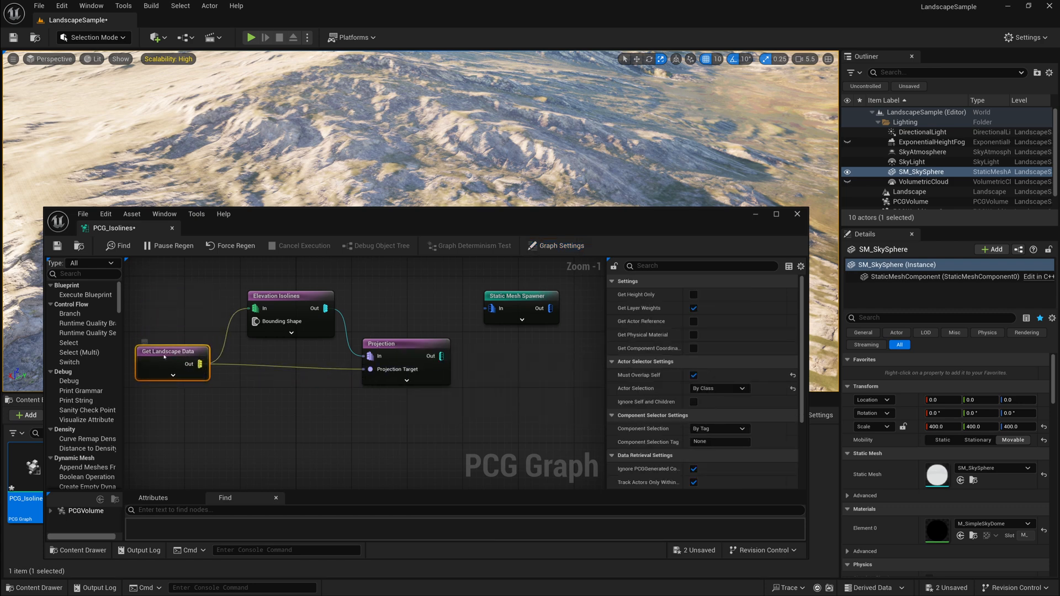
left_click(381, 343)
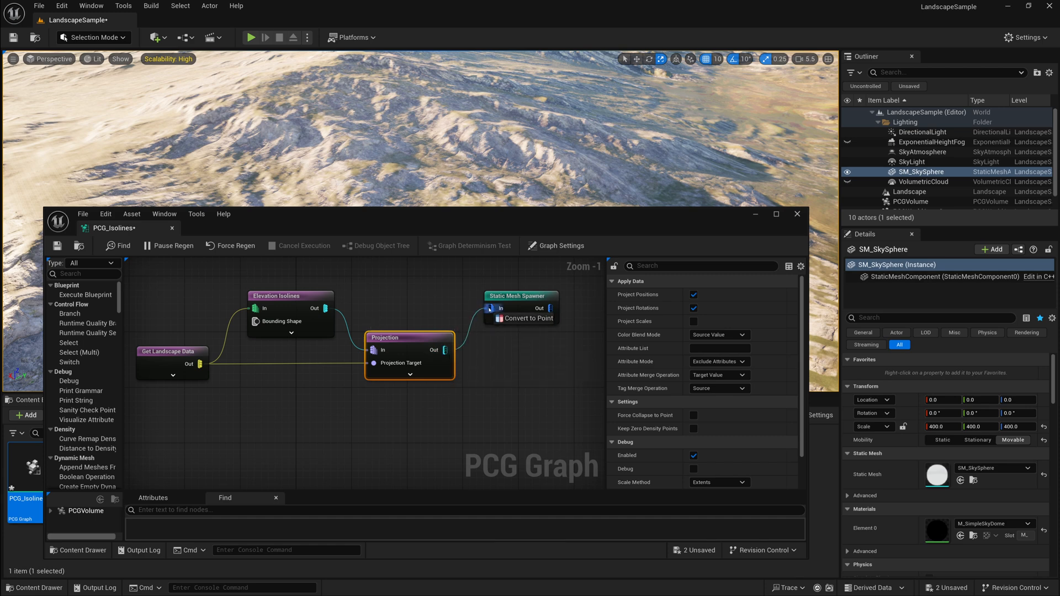
left_click(521, 296)
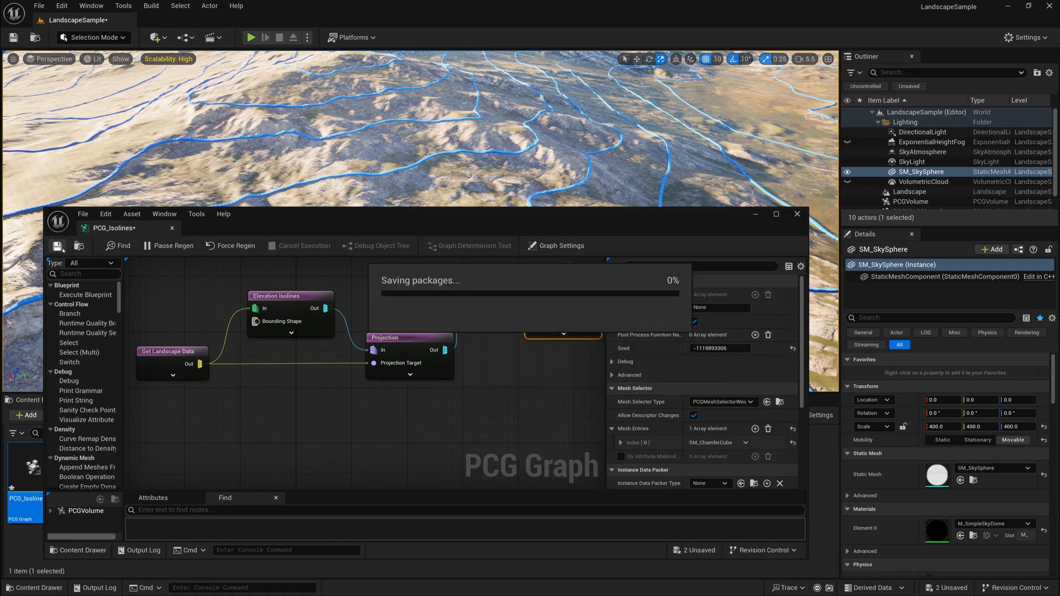
left_click(798, 214)
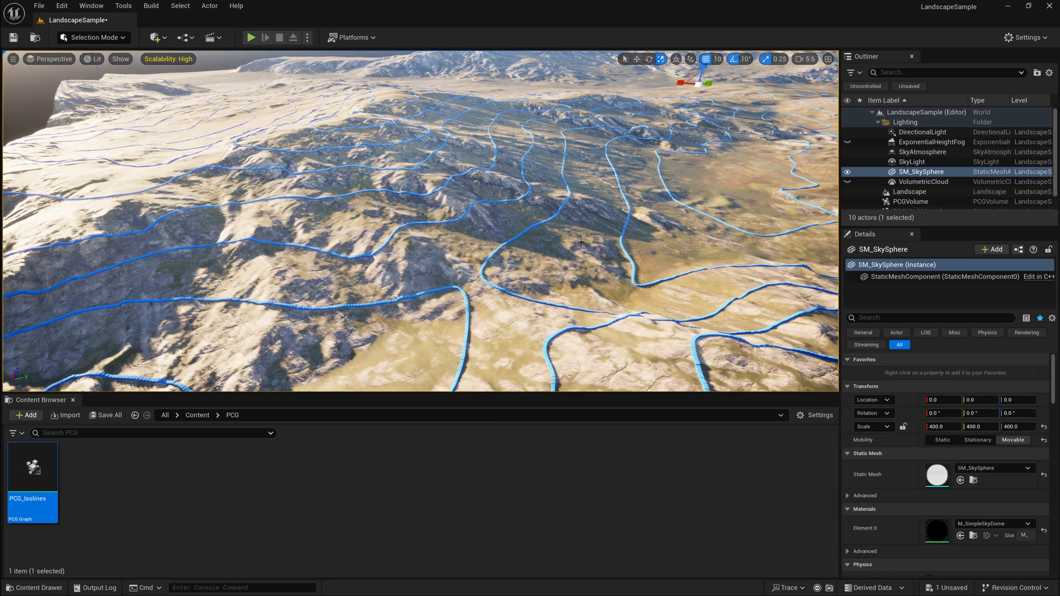
mouse_move(280, 469)
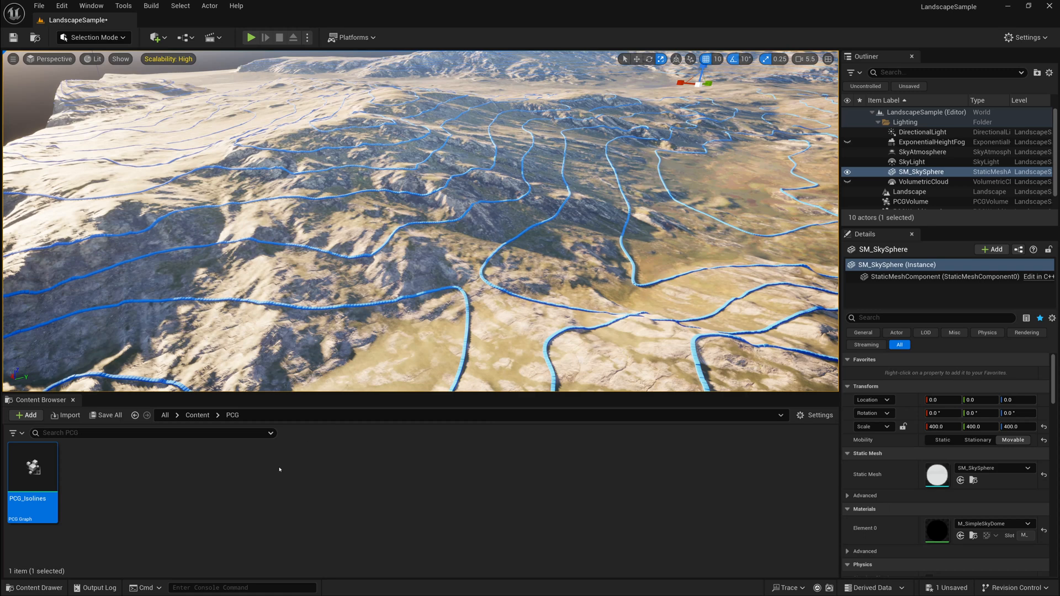
Insert Normal To Density and a Density Filter between the projection and the Static Mesh Spawner
double_click(32, 468)
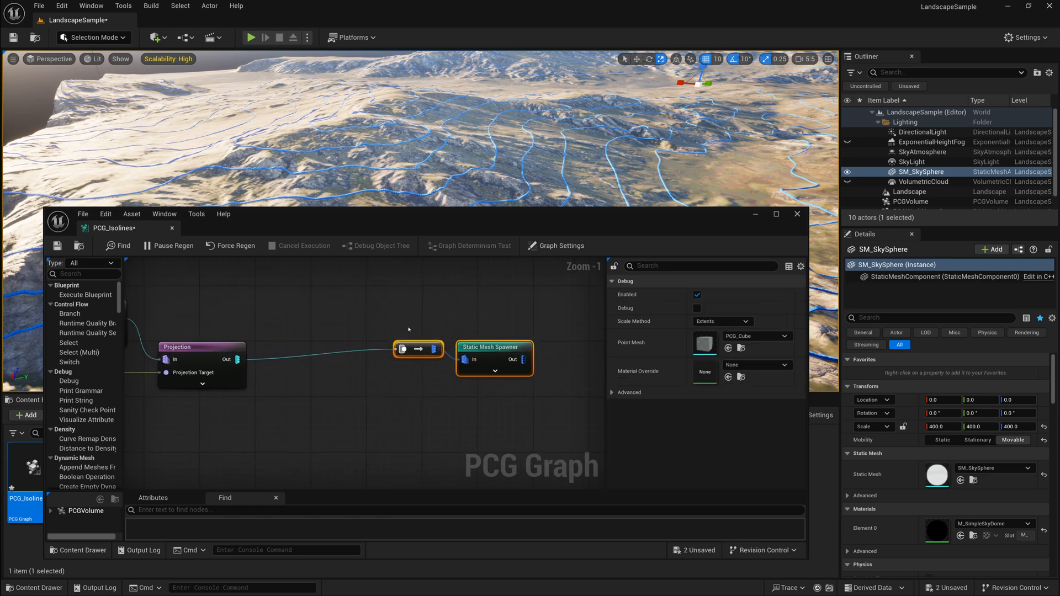
left_click_drag(418, 349, 307, 357)
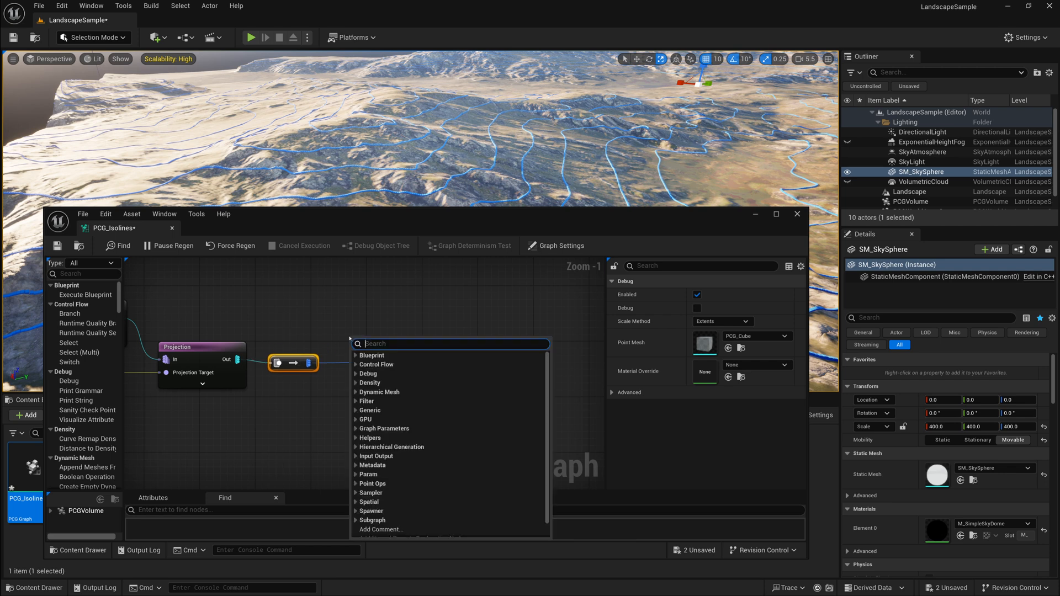
type("Normal To")
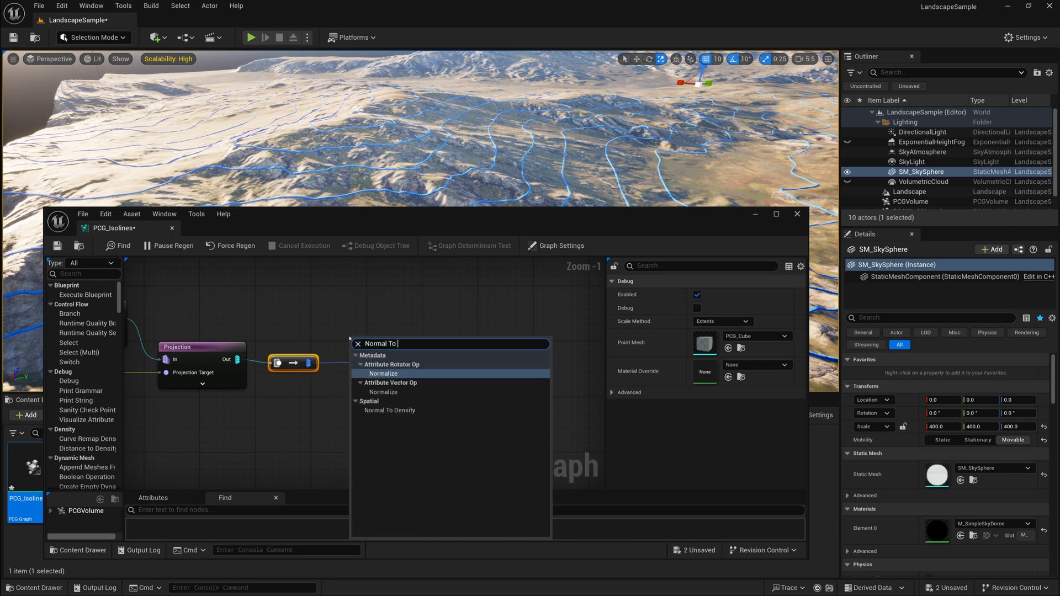
left_click(389, 410)
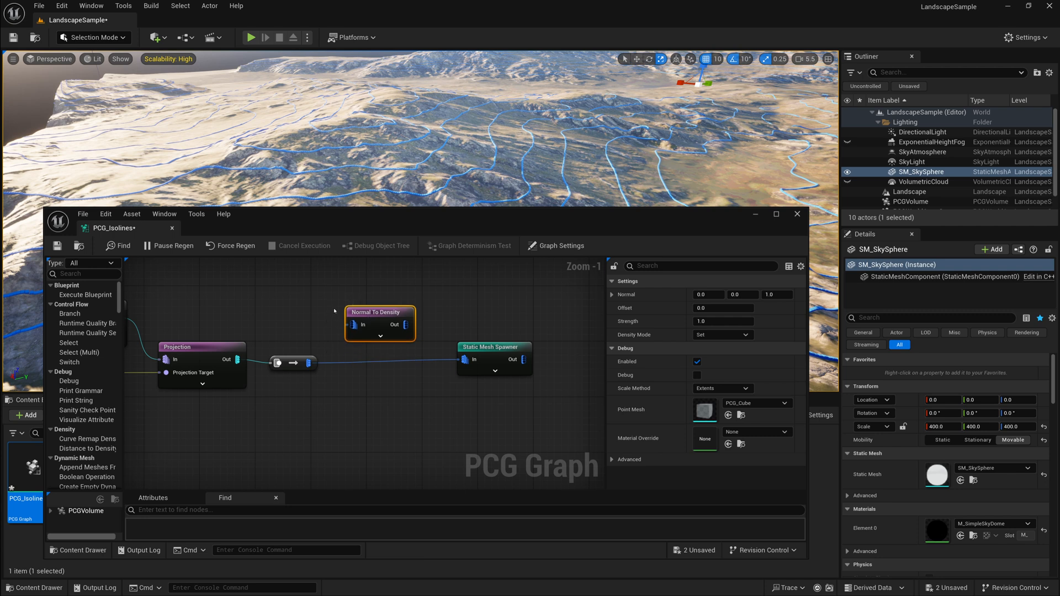
mouse_move(319, 345)
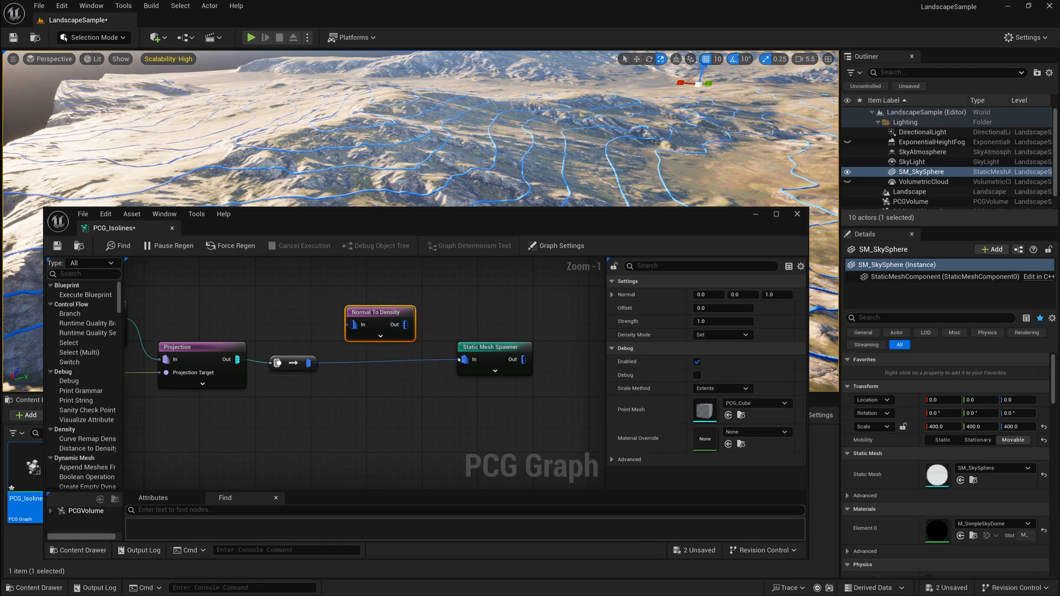
left_click(561, 245)
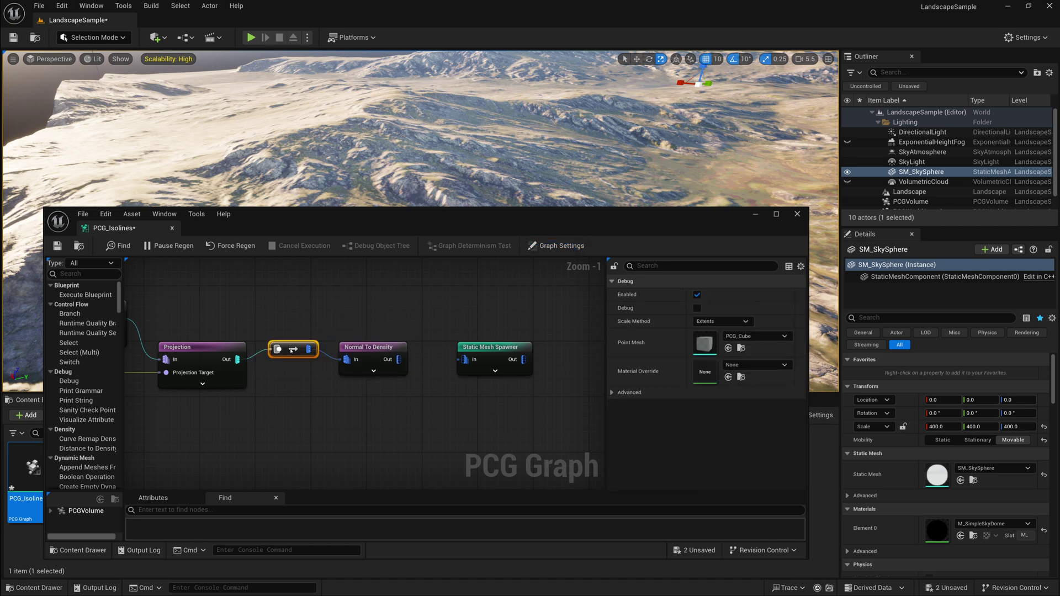
left_click(367, 347)
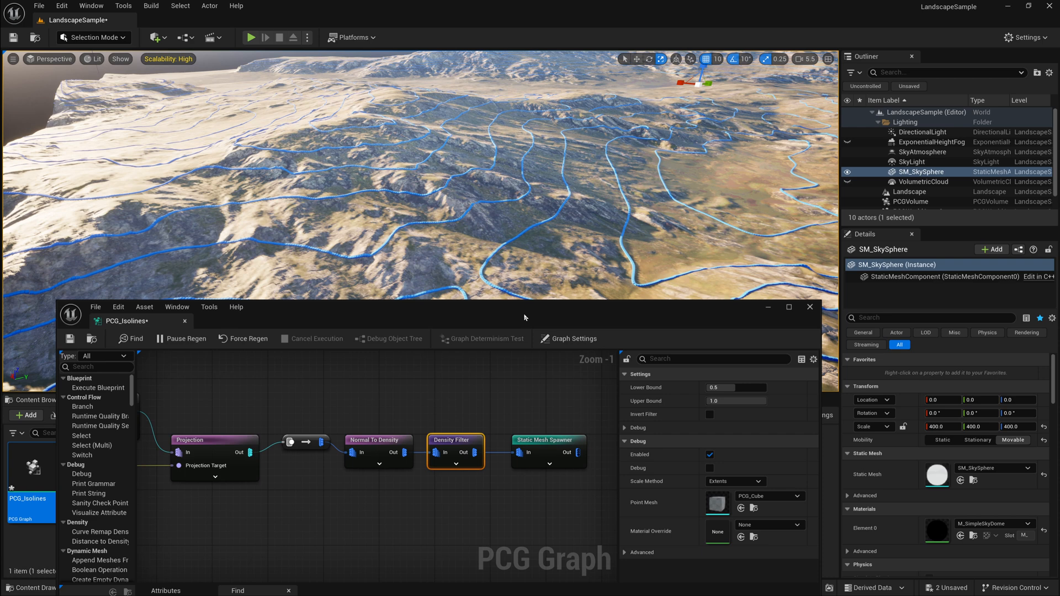
mouse_move(376, 444)
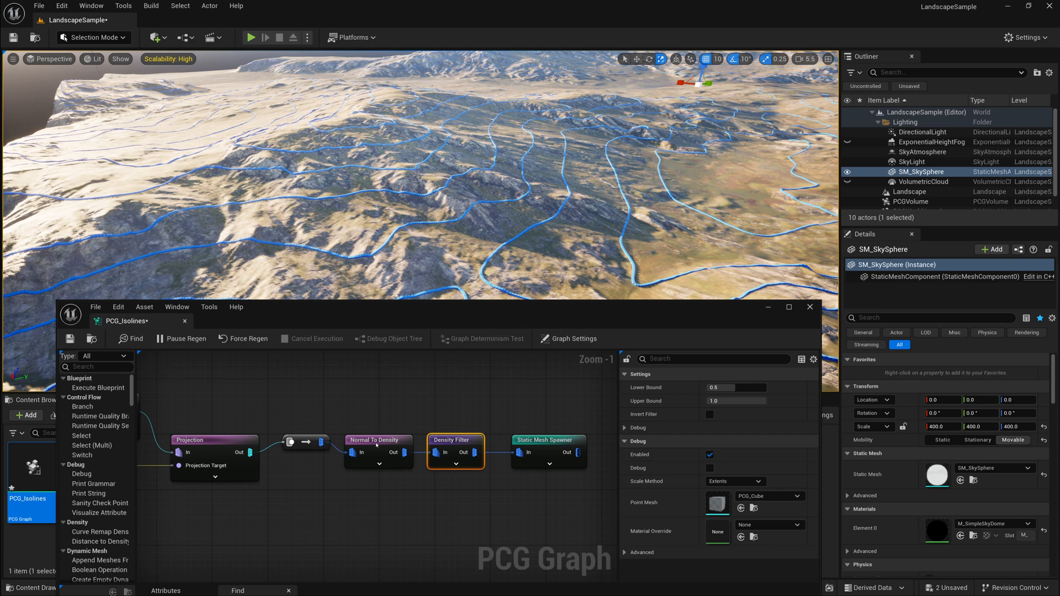
Set the Normal To Density node's strength to 0.1
left_click(378, 440)
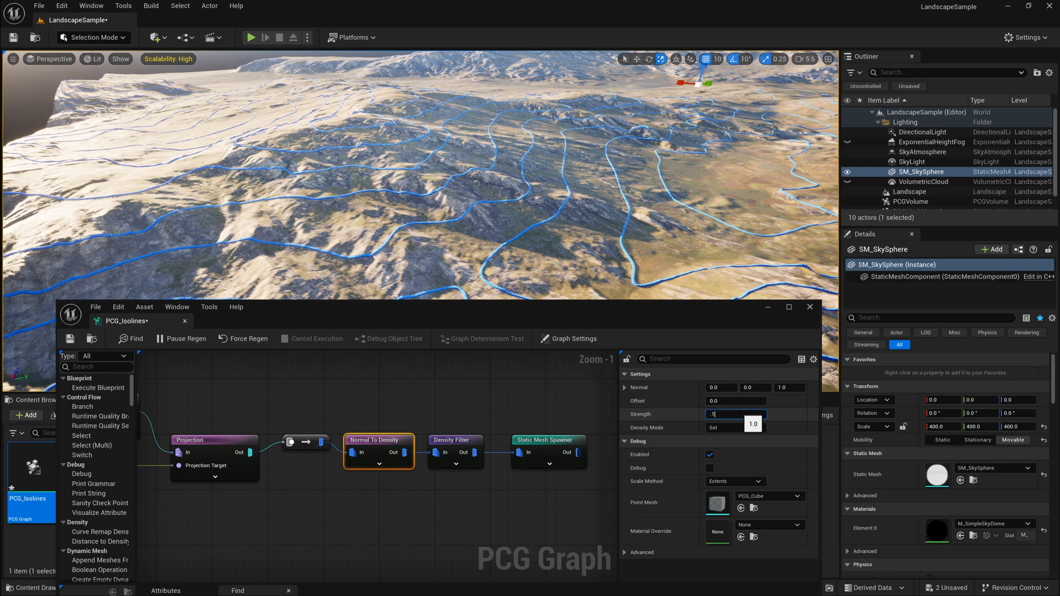
type("0.1")
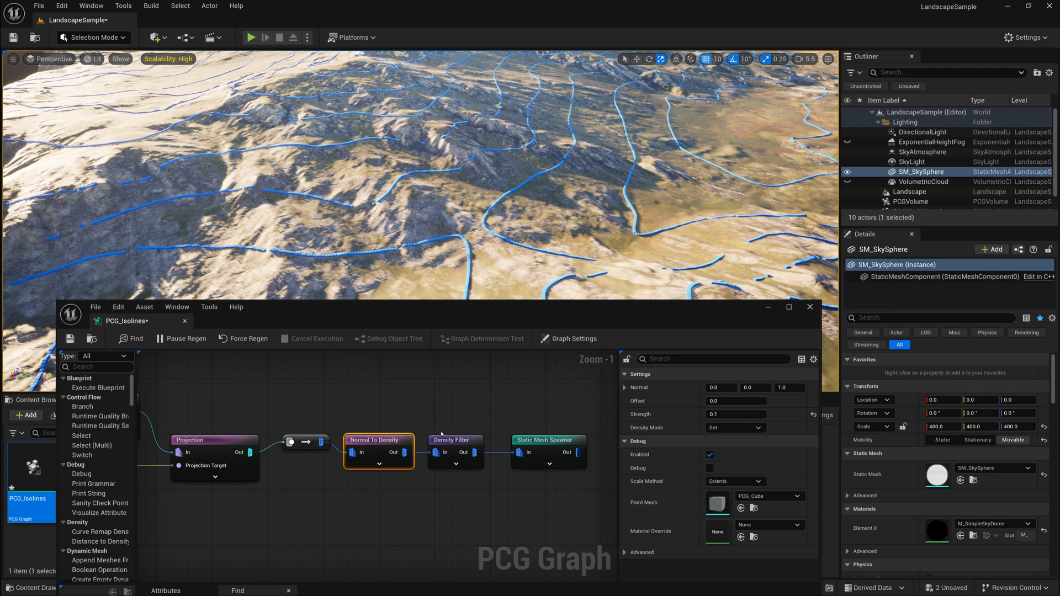
Raise the Density Filter's lower bound to about 0.647 so fewer blue cubes remain
left_click(455, 439)
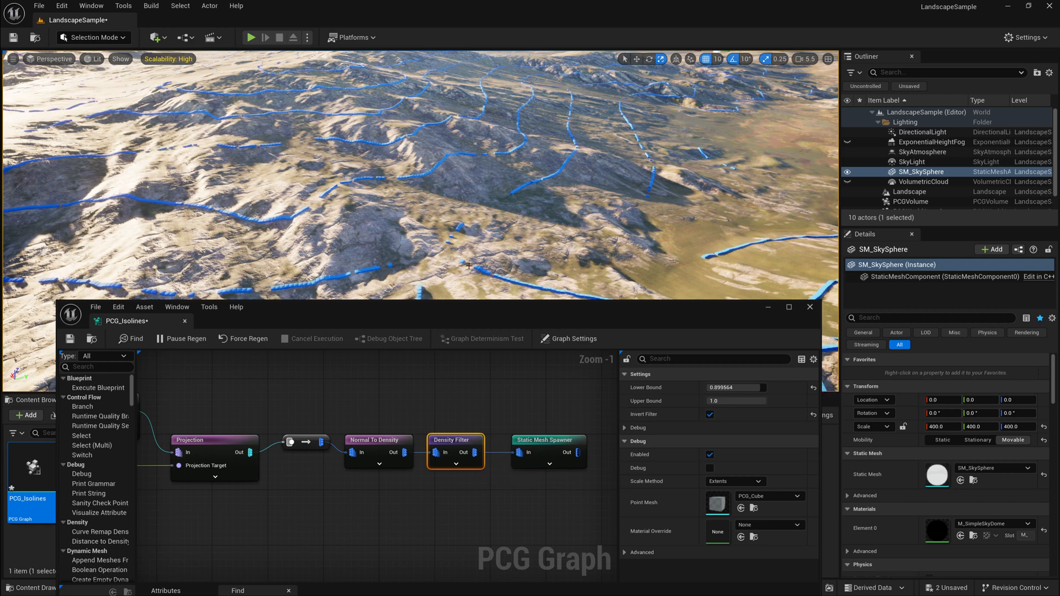
mouse_move(502, 163)
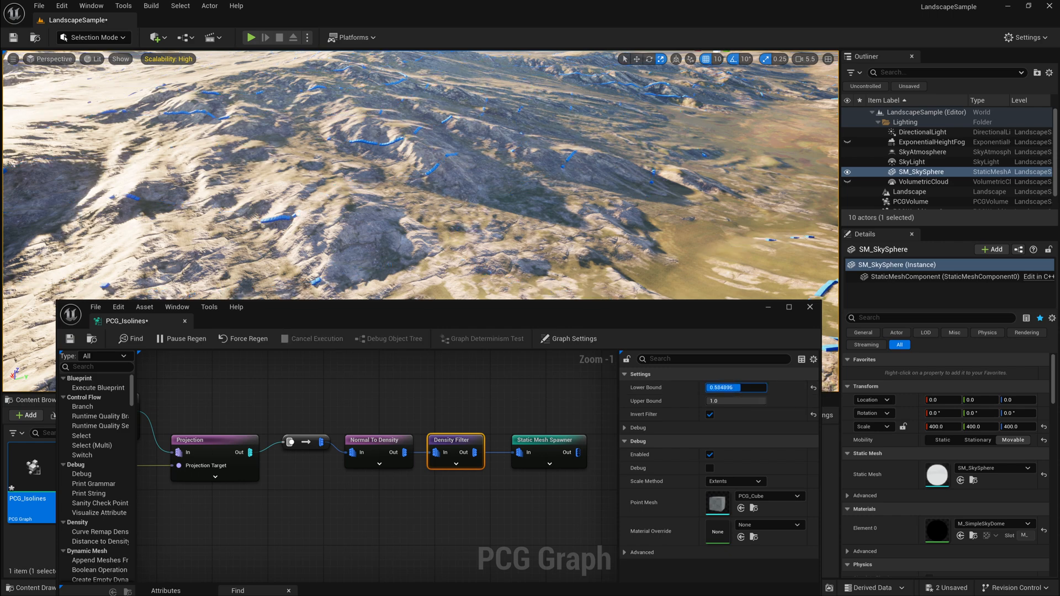
left_click_drag(730, 387, 757, 388)
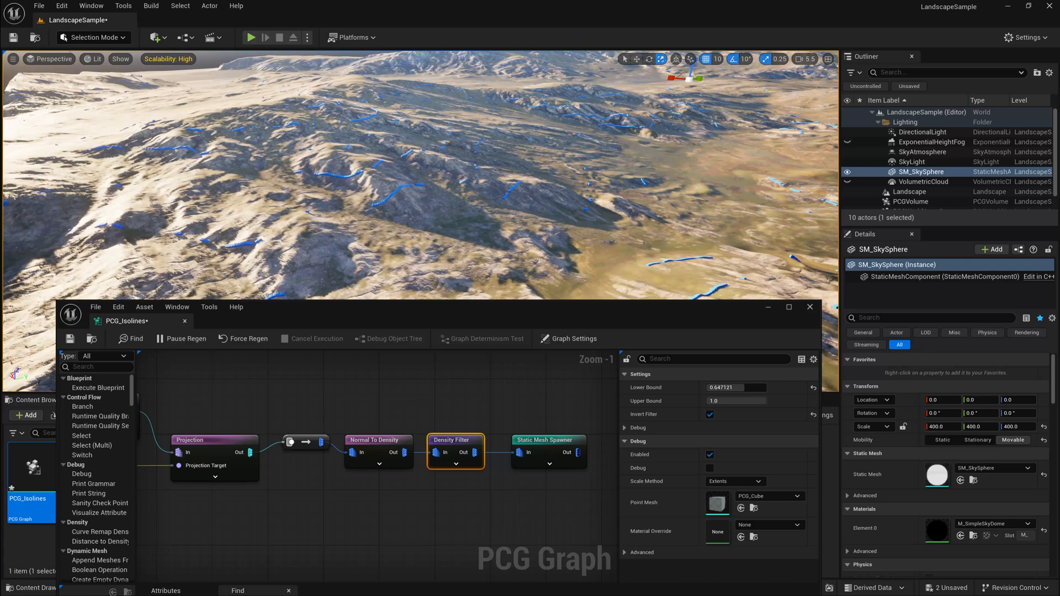
mouse_move(499, 385)
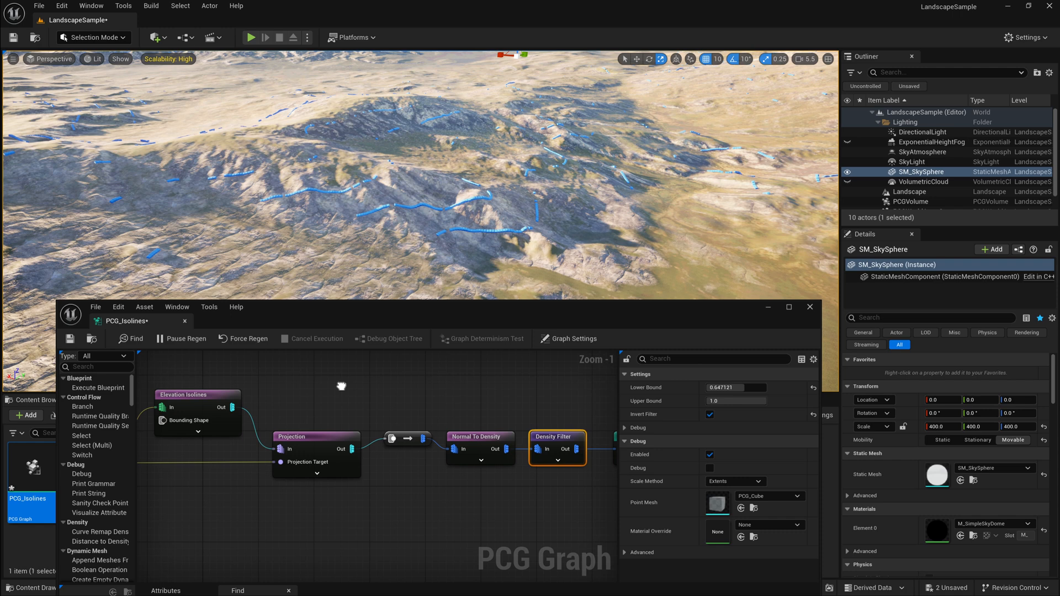
Add a Transform Points node and route Elevation Isolines through it into Projection
scroll("down", 3)
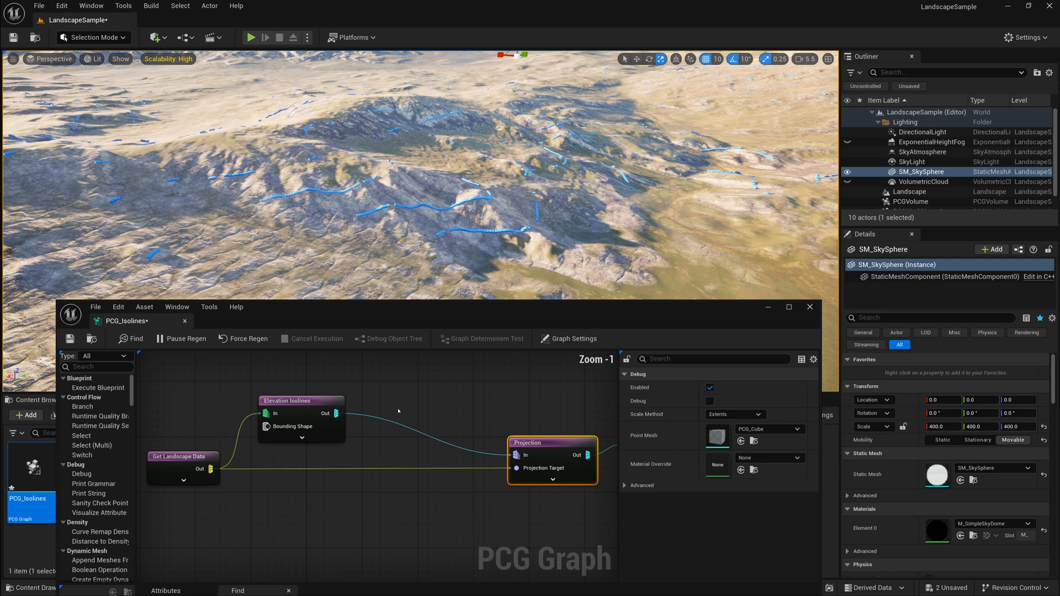
type("Trans")
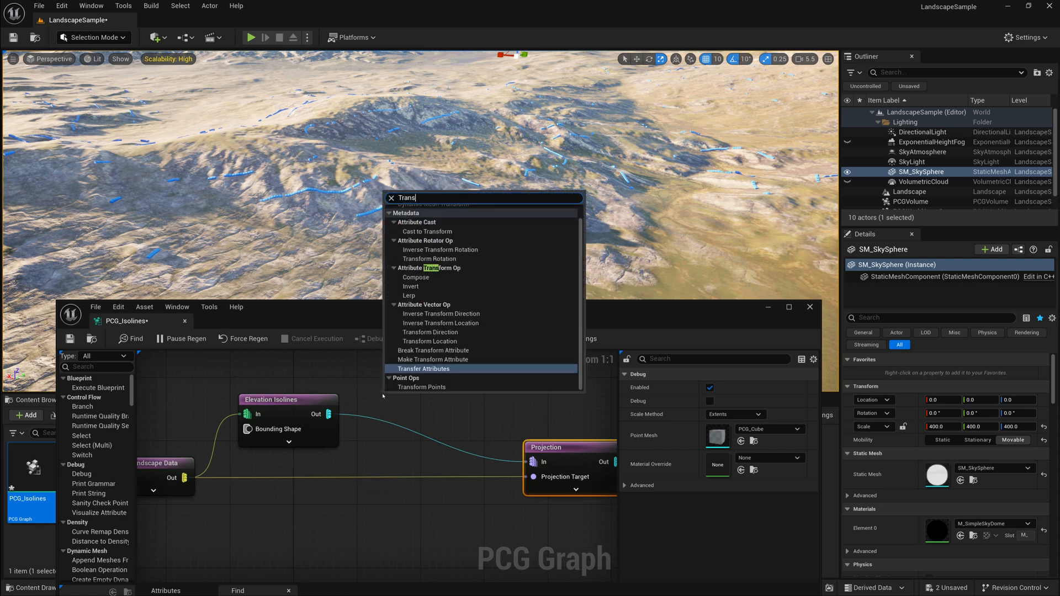
type("fo")
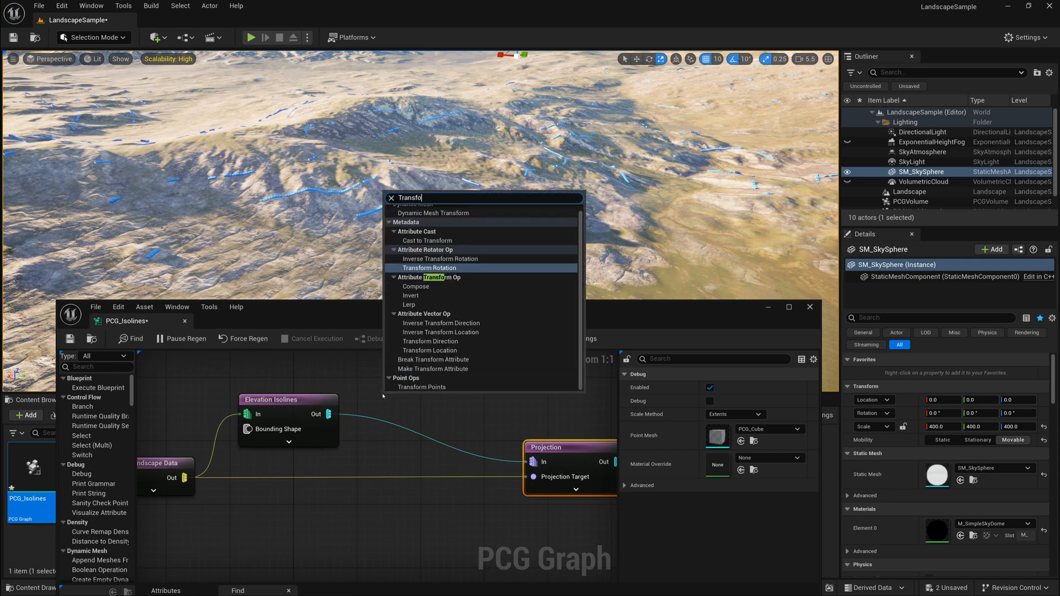
left_click(422, 388)
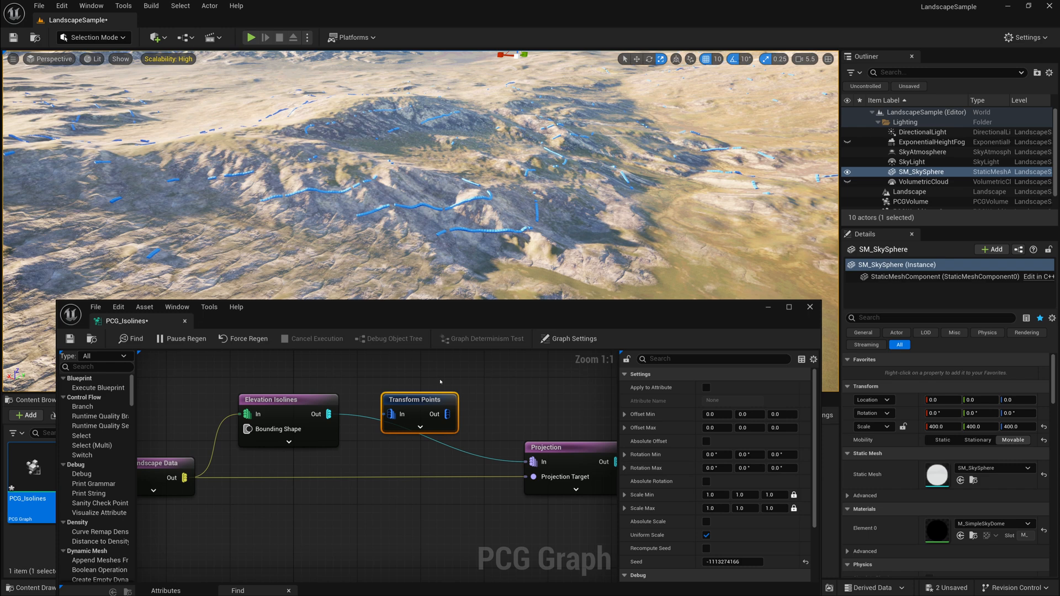
left_click(575, 339)
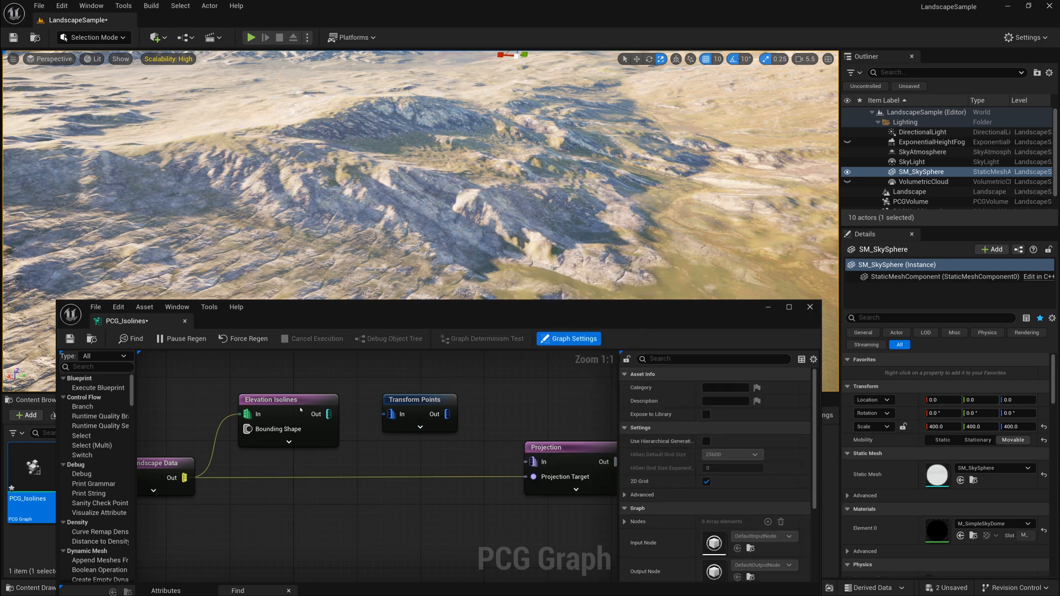
left_click(420, 400)
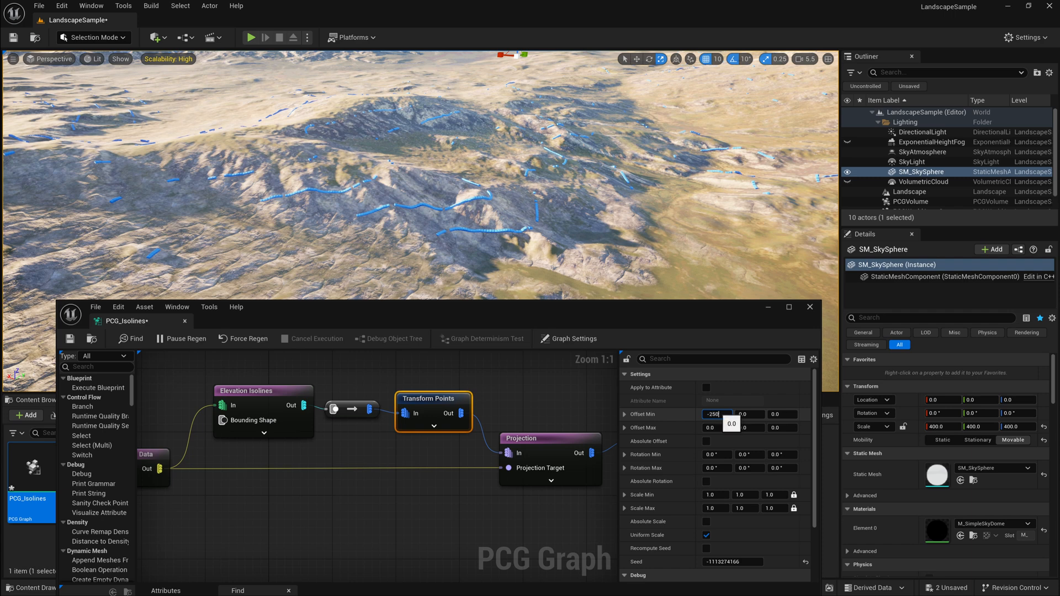
Give Transform Points a random offset from -500 to 500 on all axes
type("-250.0")
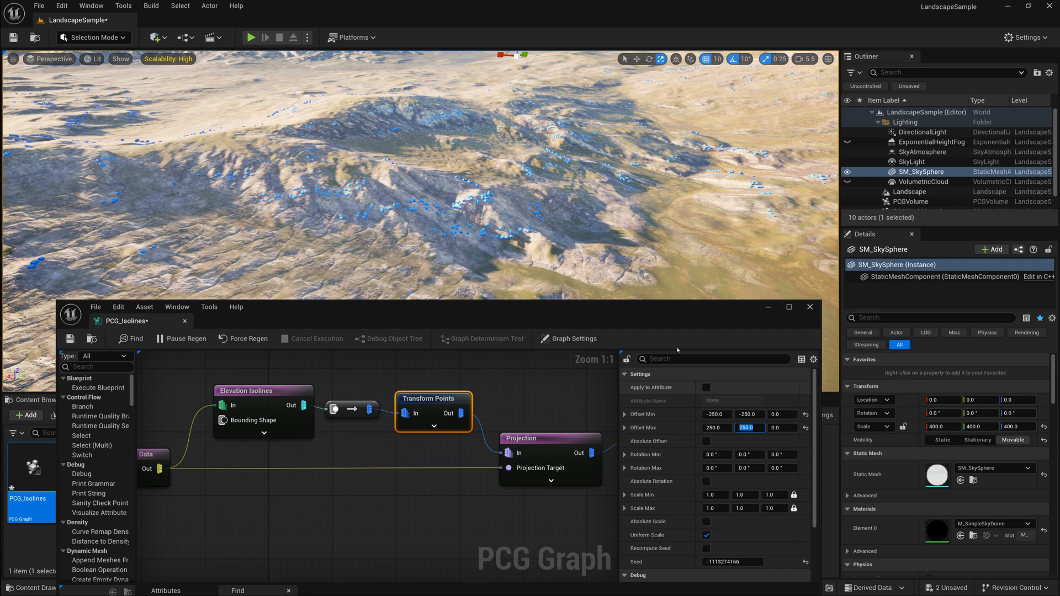
mouse_move(566, 413)
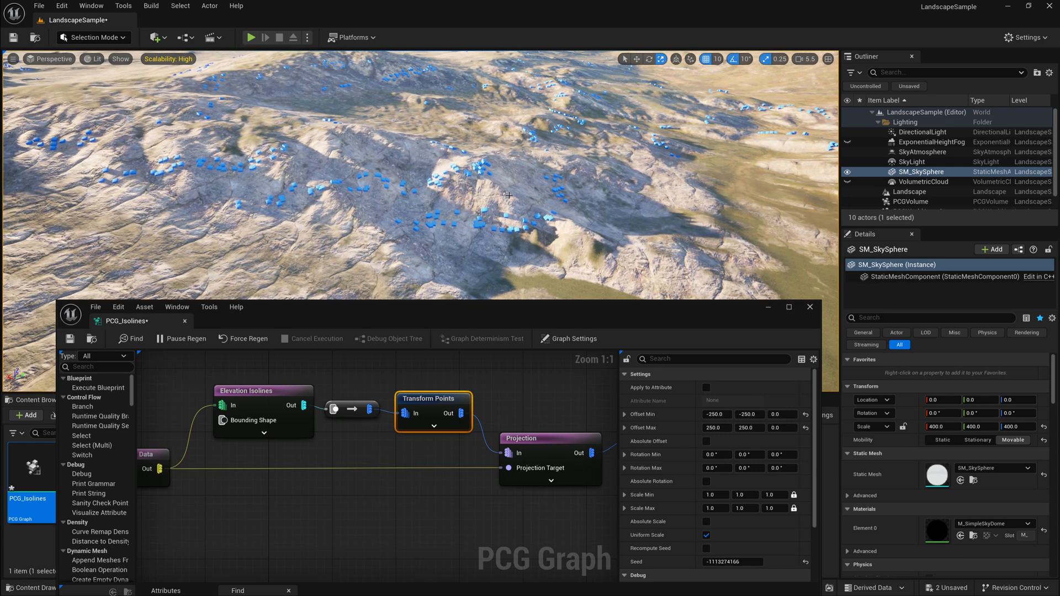
mouse_move(461, 195)
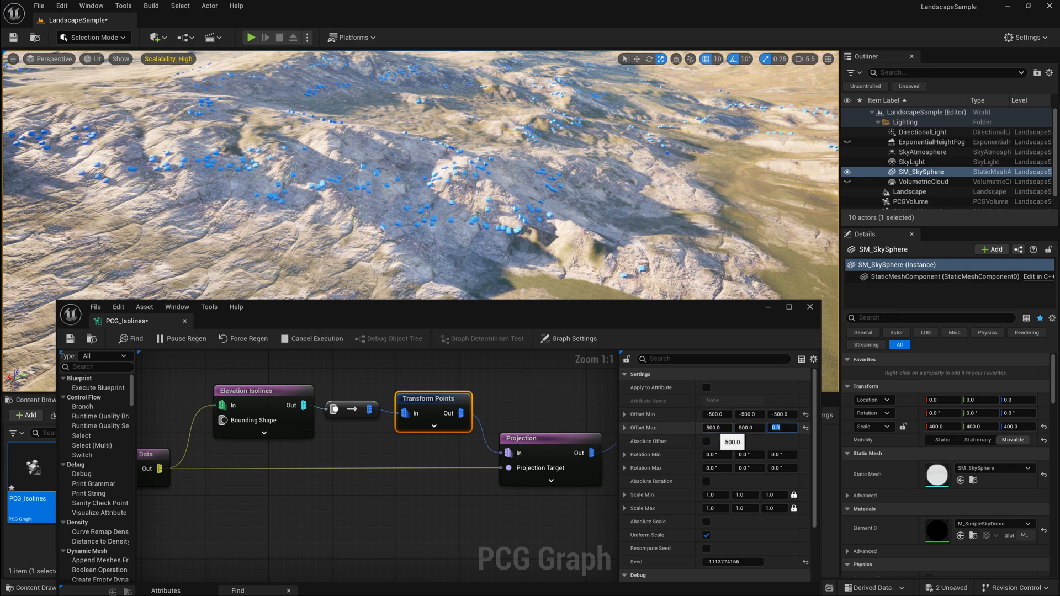
type("500.0")
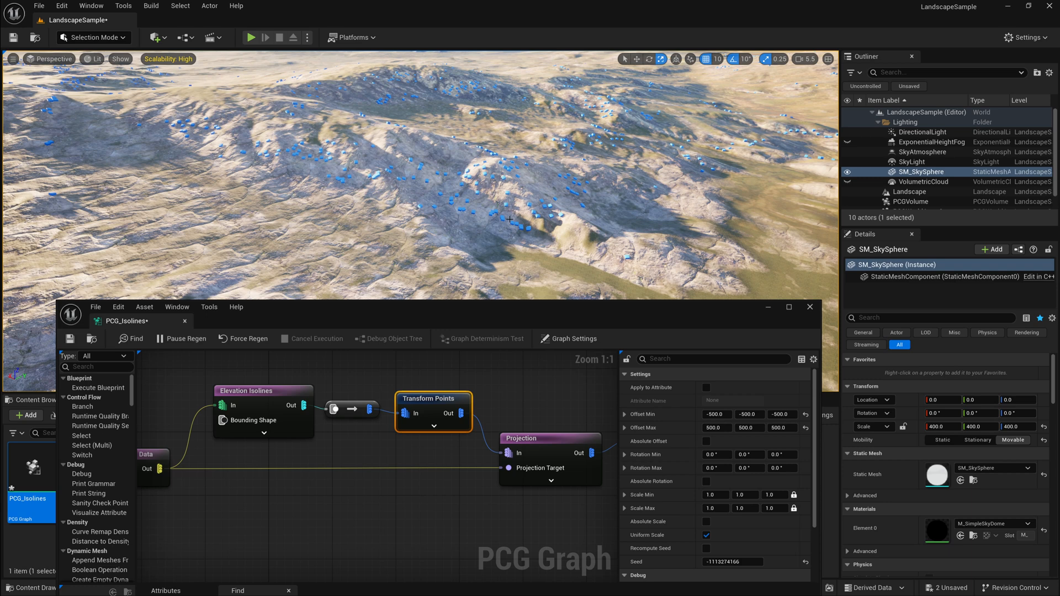
mouse_move(424, 294)
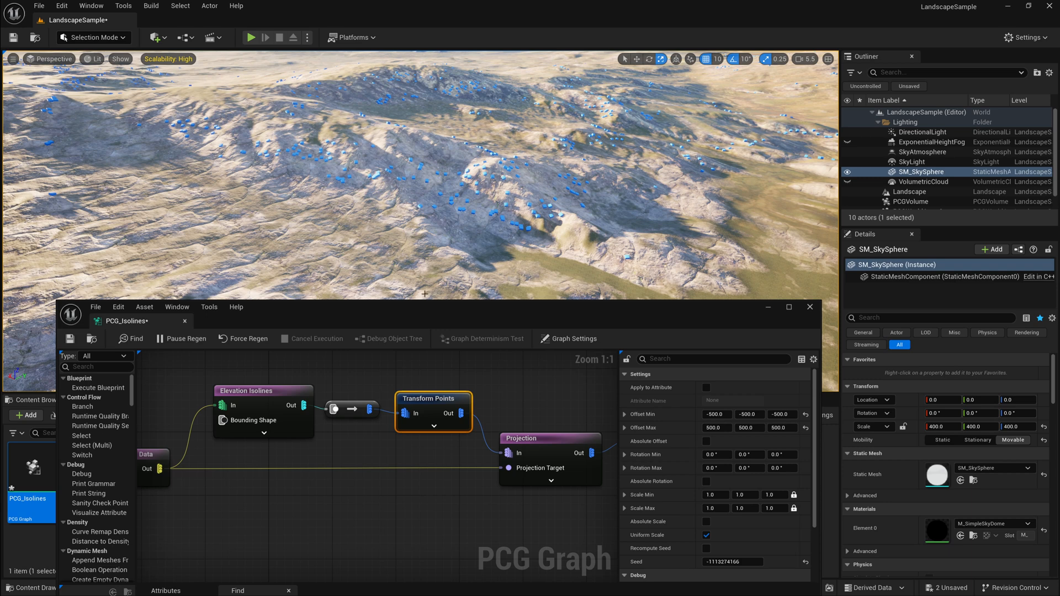
mouse_move(685, 463)
type("0.5")
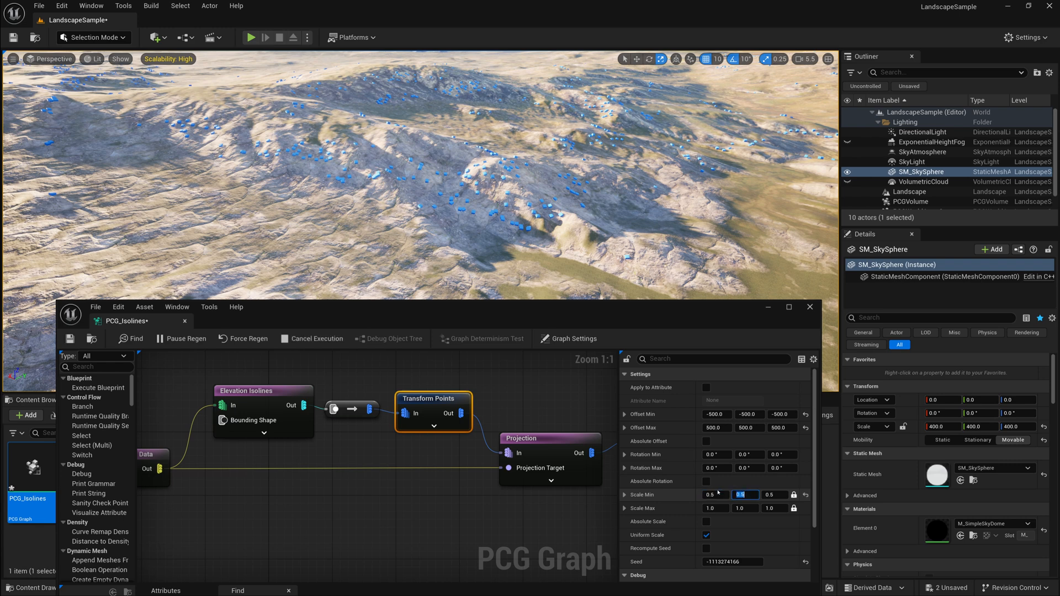
Randomize the point scale between 0.5 and 3.0 with uniform scaling
left_click(715, 508)
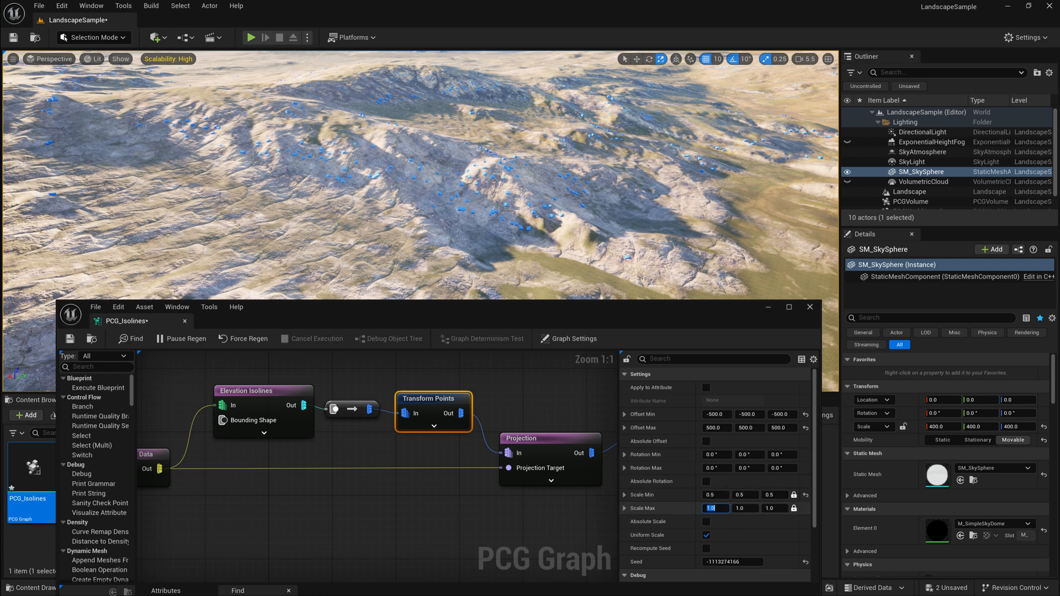
type("3.0")
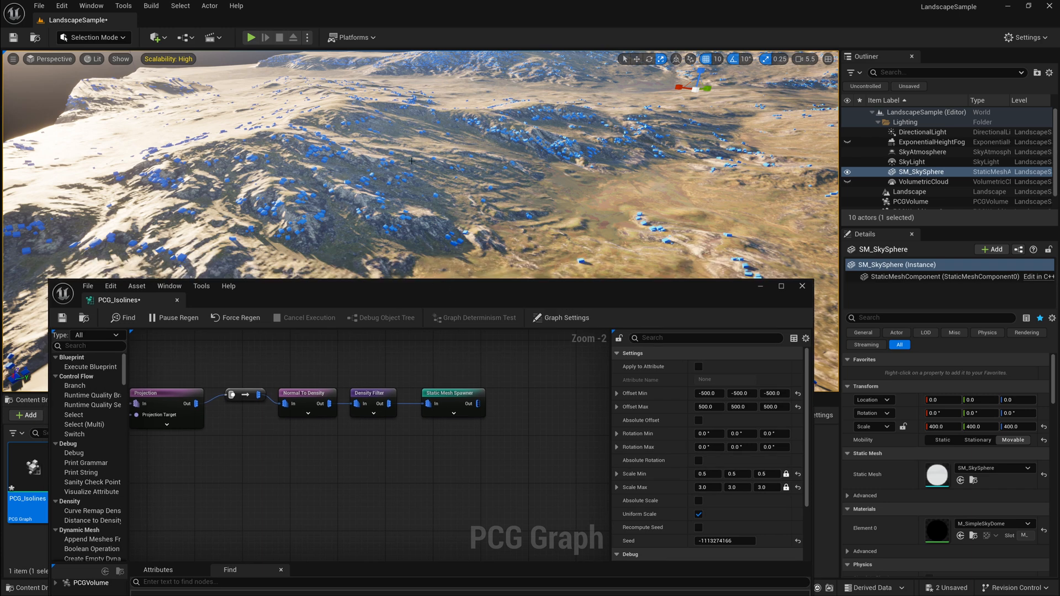
Duplicate the filter and spawner into a red-material branch wired from Normal To Density
left_click(451, 393)
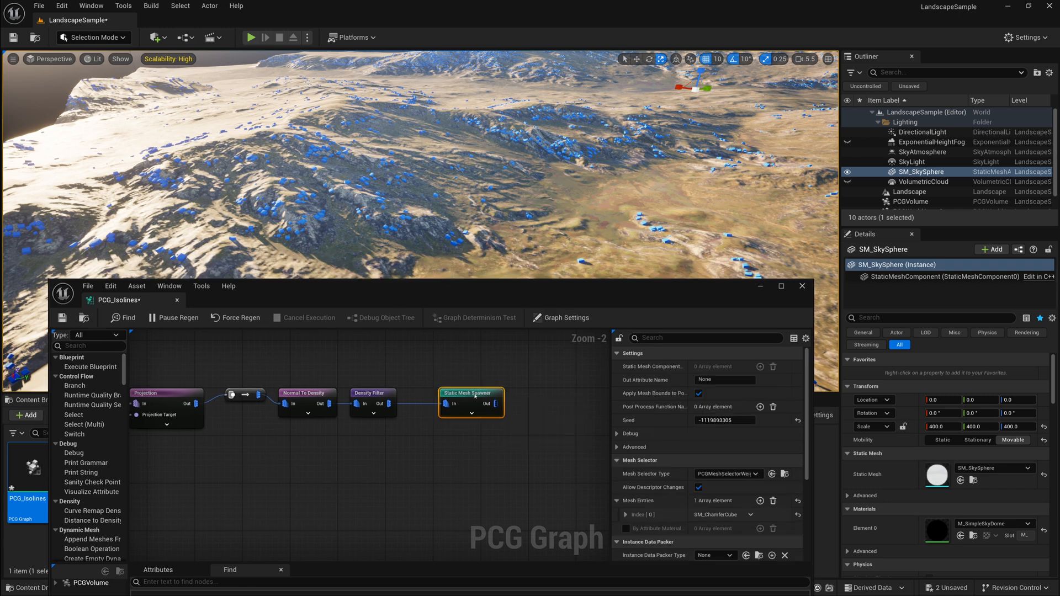
left_click_drag(472, 402, 471, 456)
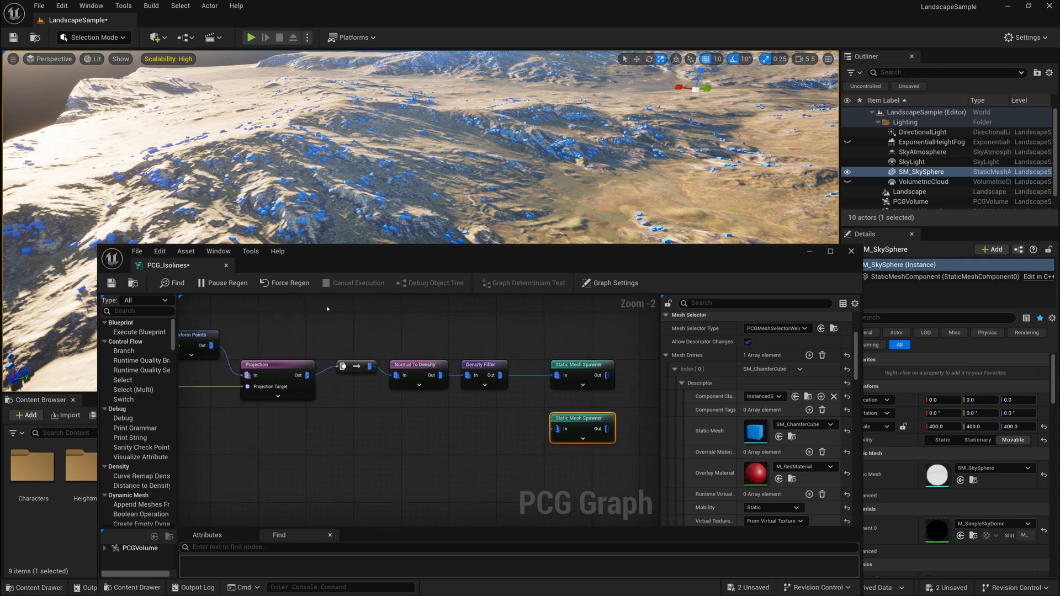
mouse_move(440, 376)
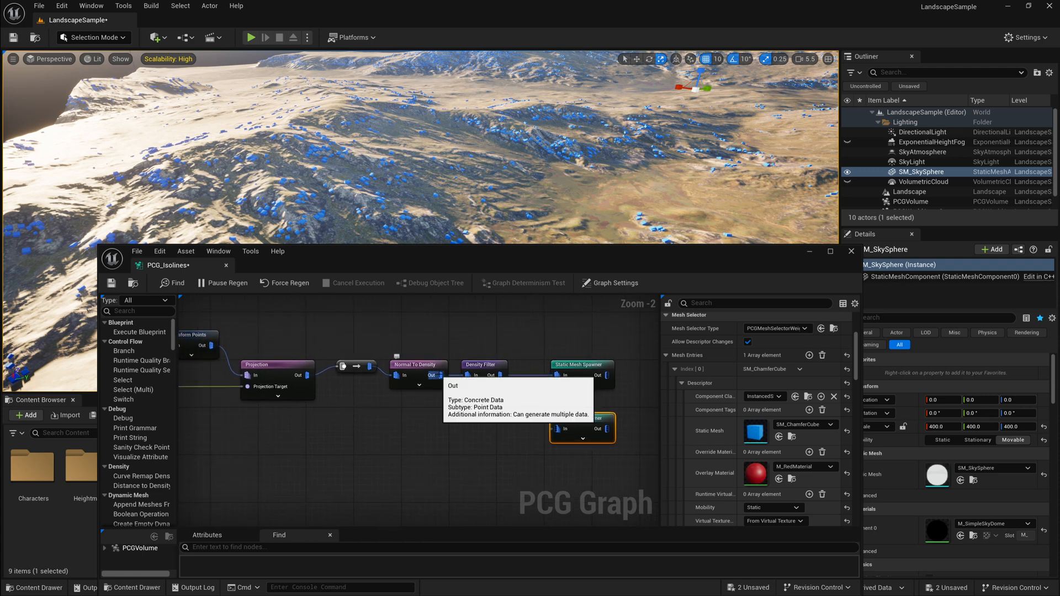
left_click(488, 416)
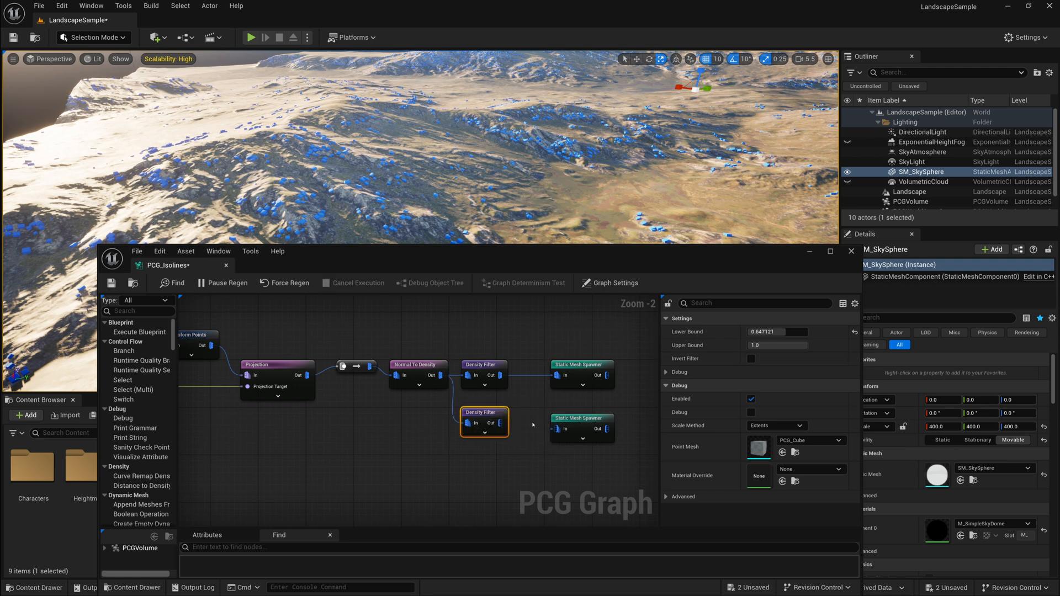
left_click(581, 413)
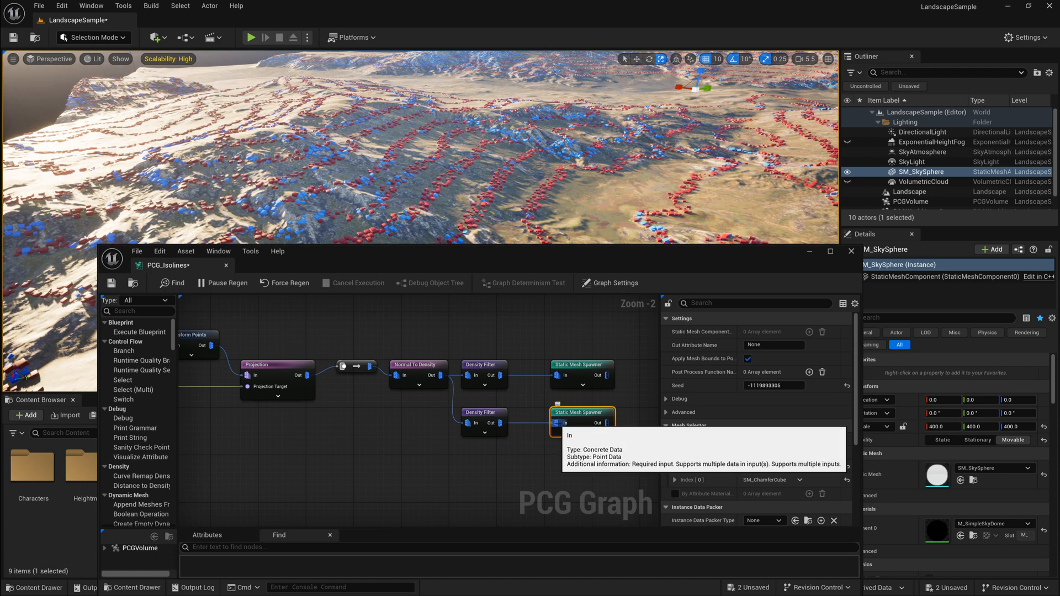
Set the second Density Filter's lower bound to 0.8909 so red cubes mark steep isolines
left_click(484, 413)
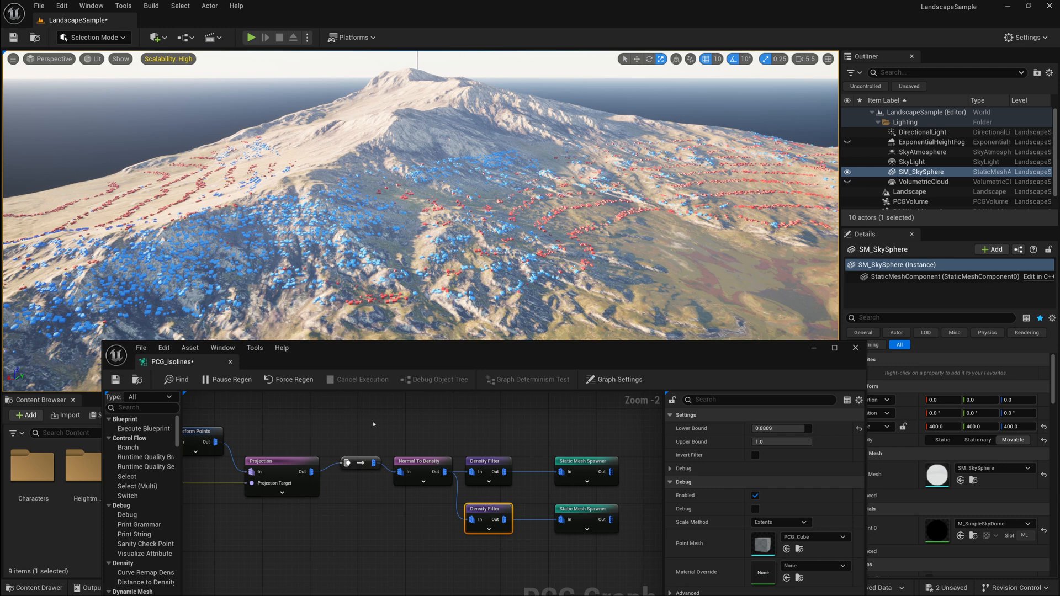
mouse_move(367, 423)
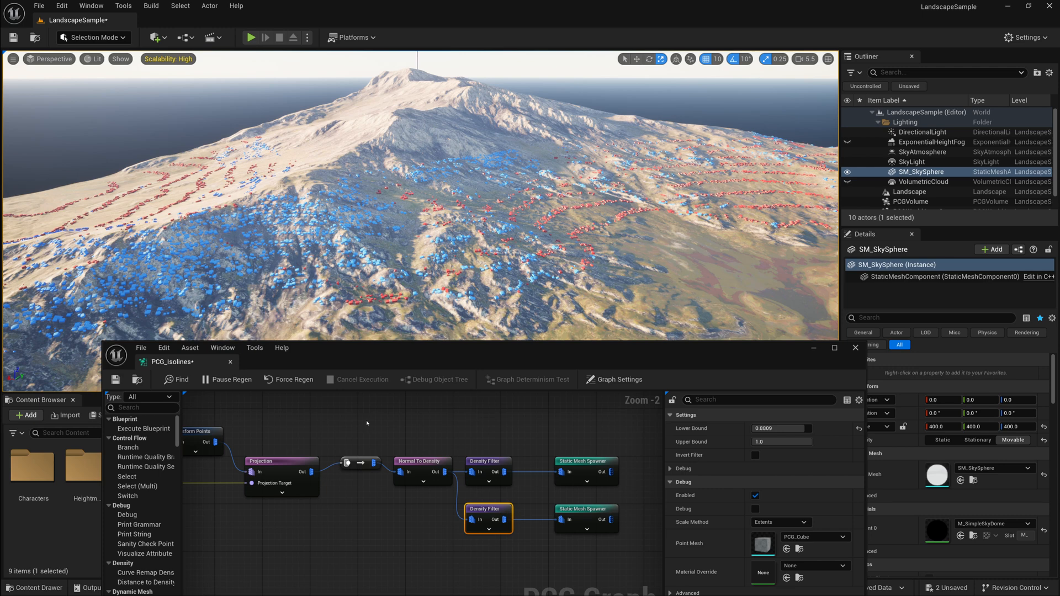
mouse_move(358, 424)
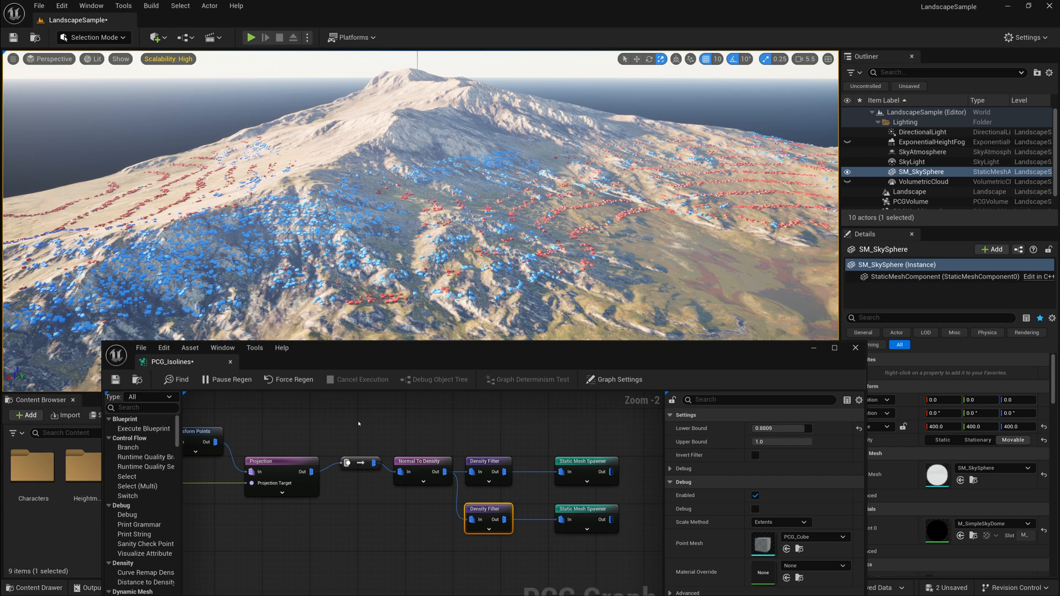
mouse_move(395, 312)
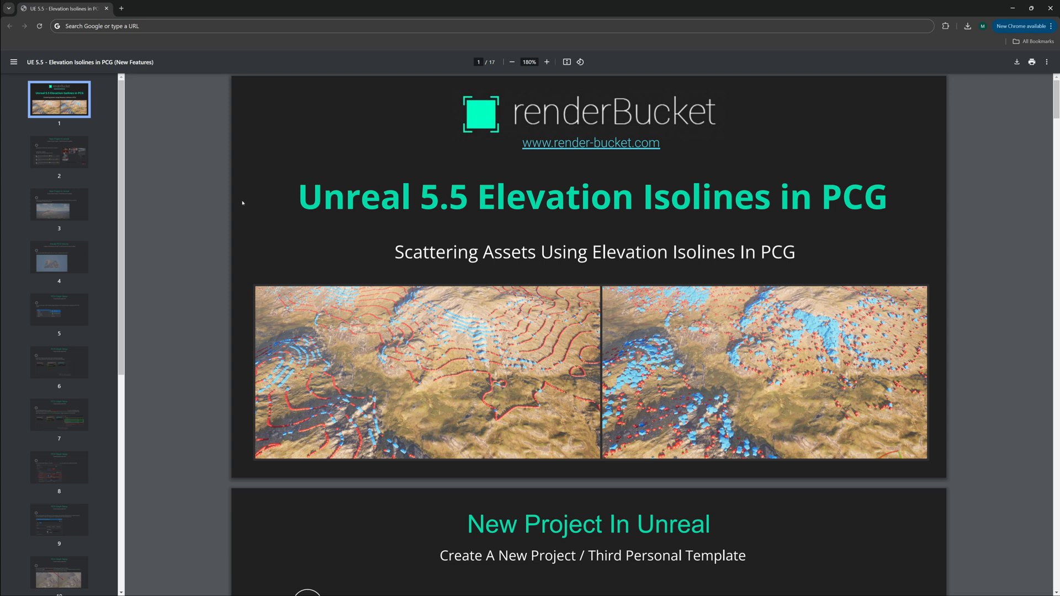
Scroll the Elevation Isolines PDF guide to its project and plugin setup page
scroll("down", 3)
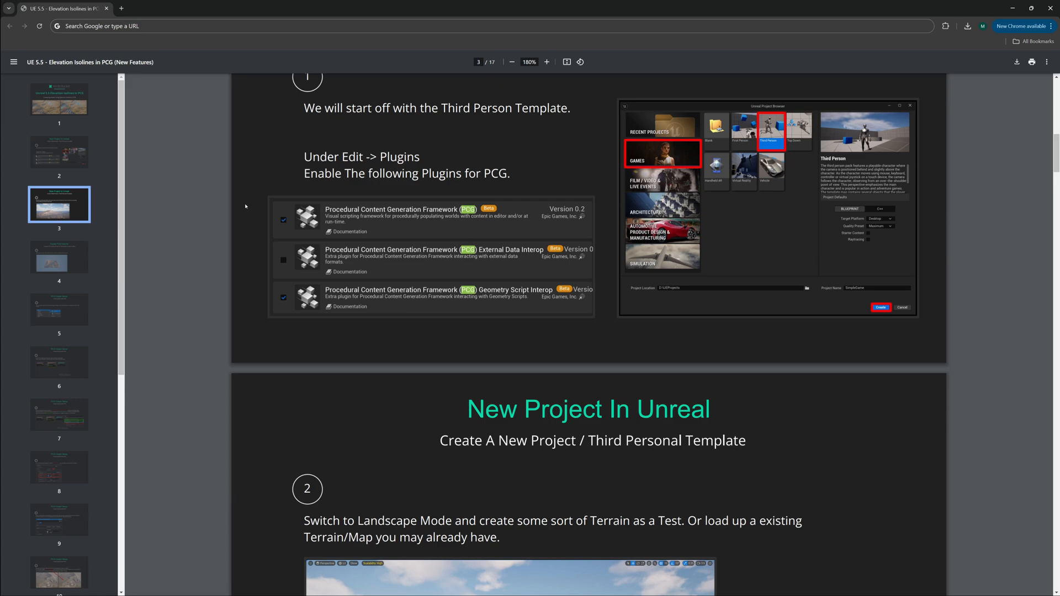